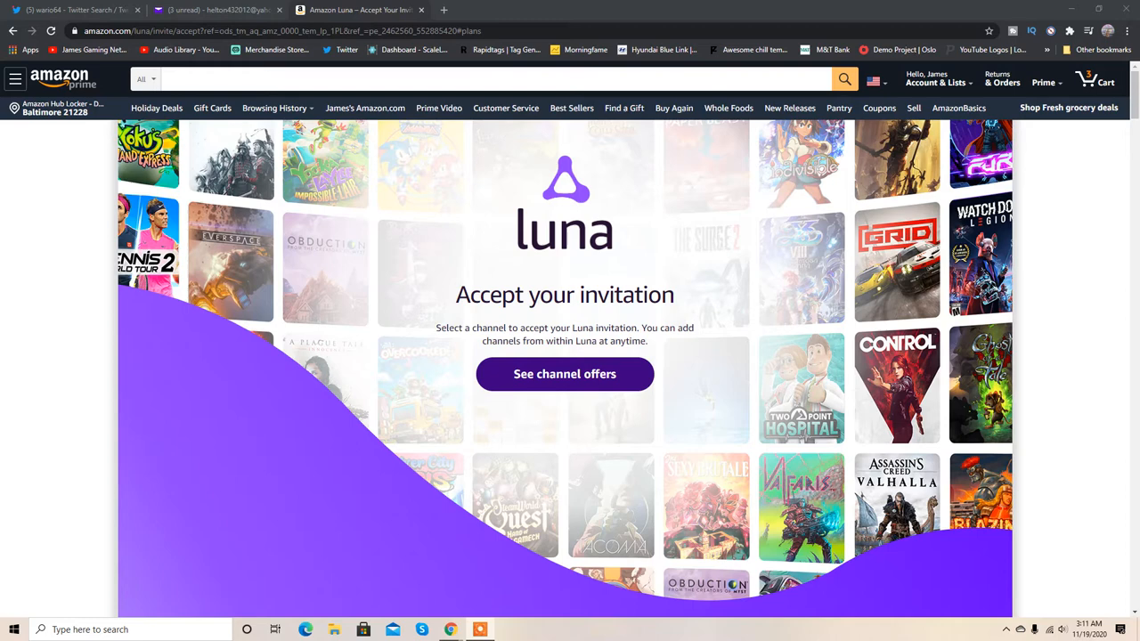
mouse_move(1045, 365)
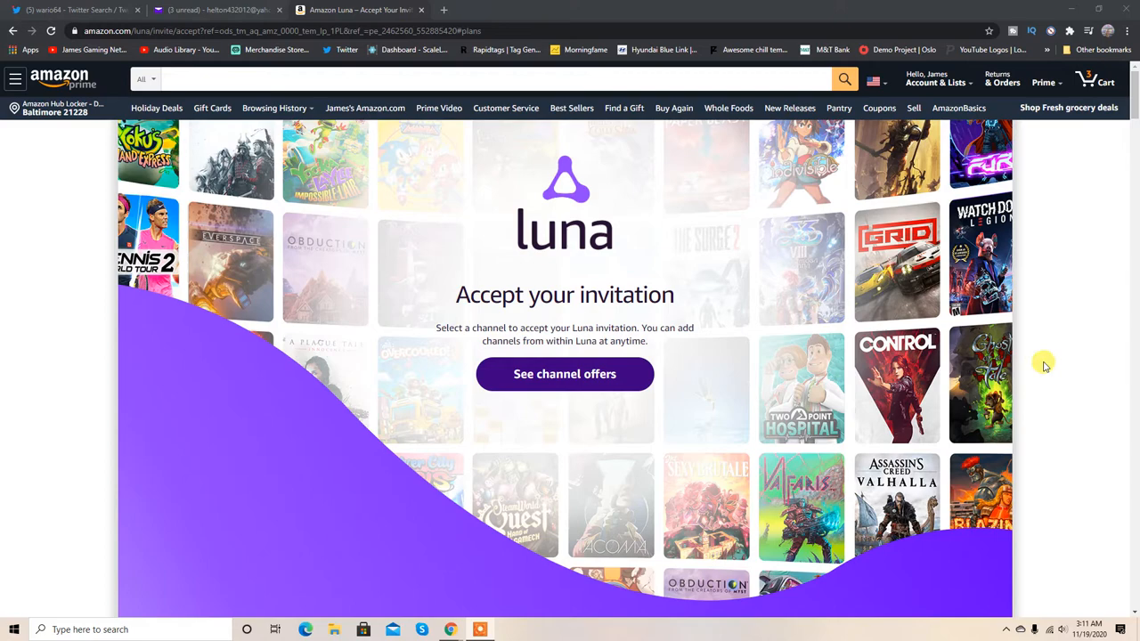
Scroll down past the game grid and 'Something for everyone' to the 'Designed for Luna' controller carousel
scroll("down", 3)
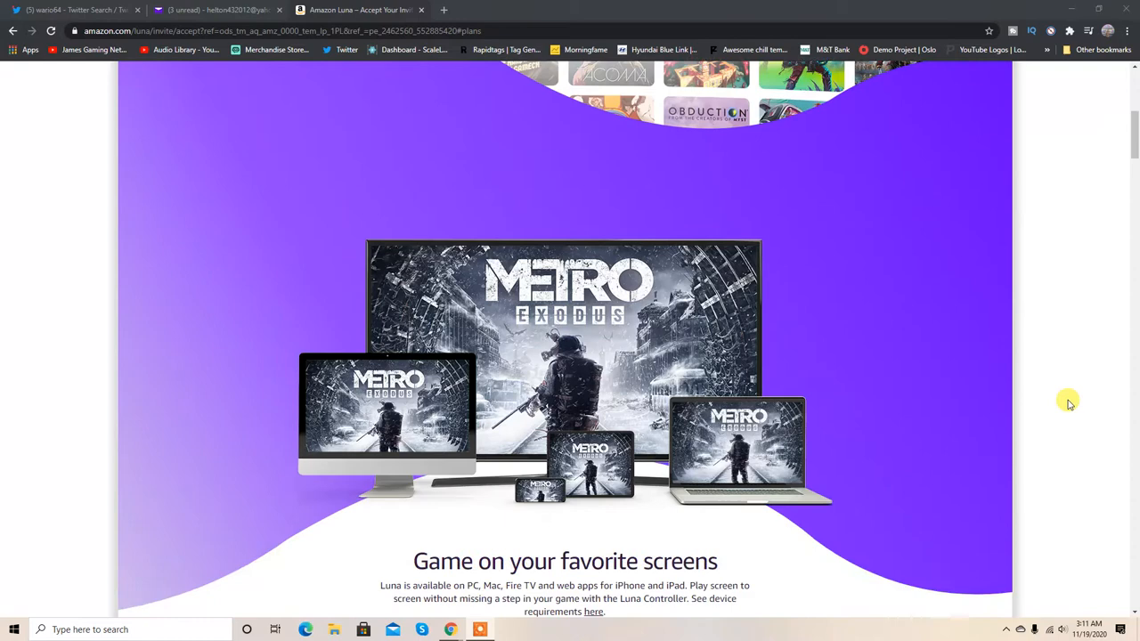
scroll("down", 3)
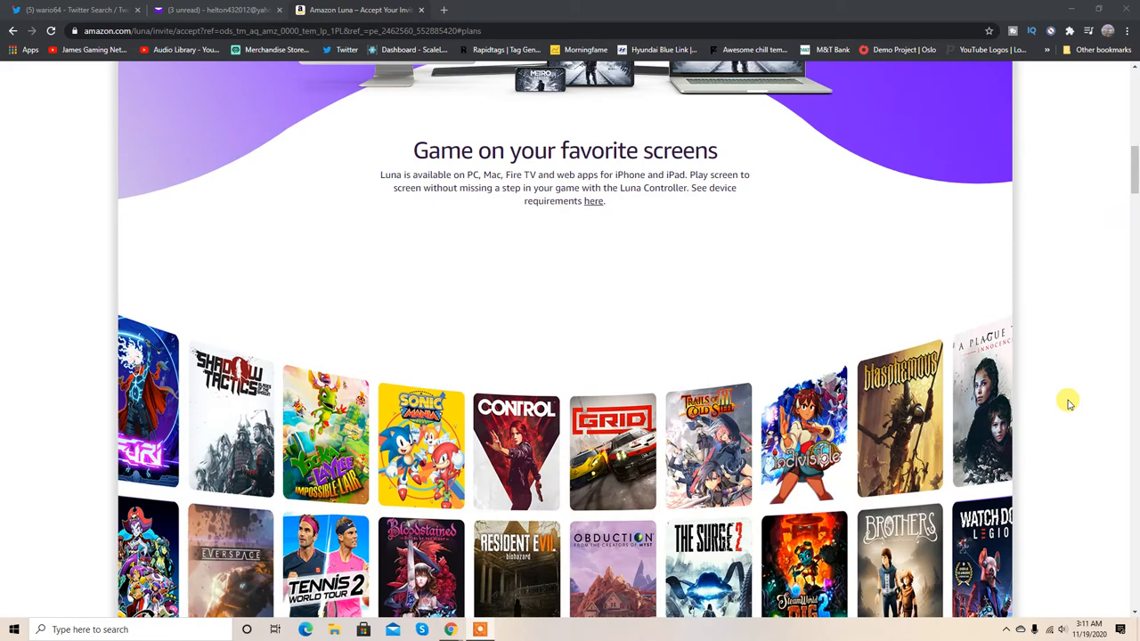
scroll("down", 3)
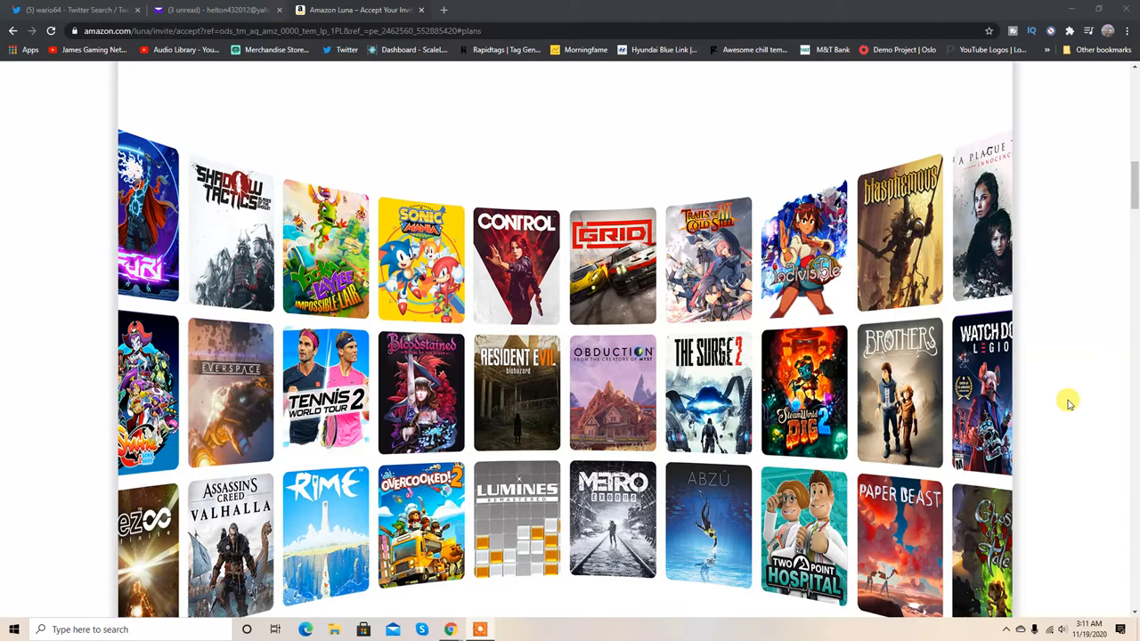
scroll("down", 3)
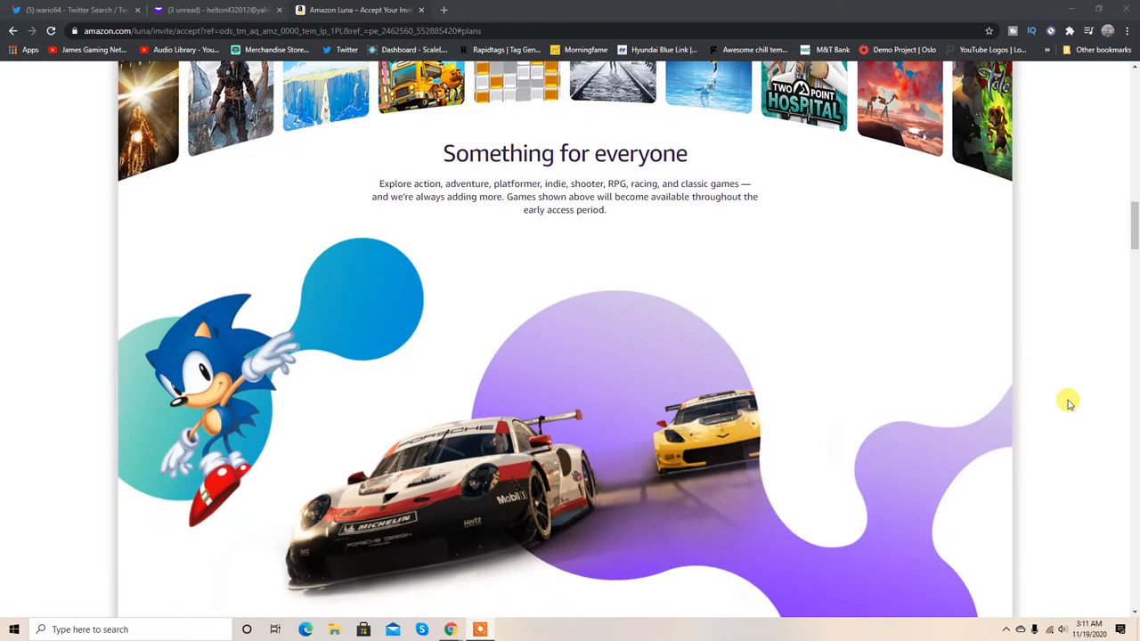
scroll("down", 3)
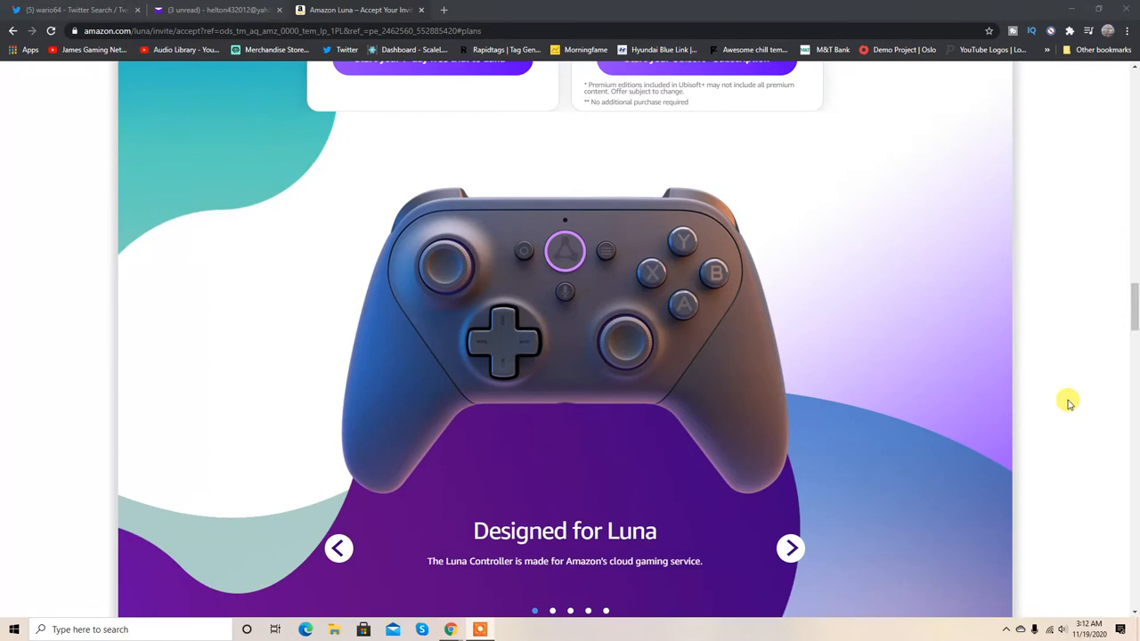
scroll("down", 3)
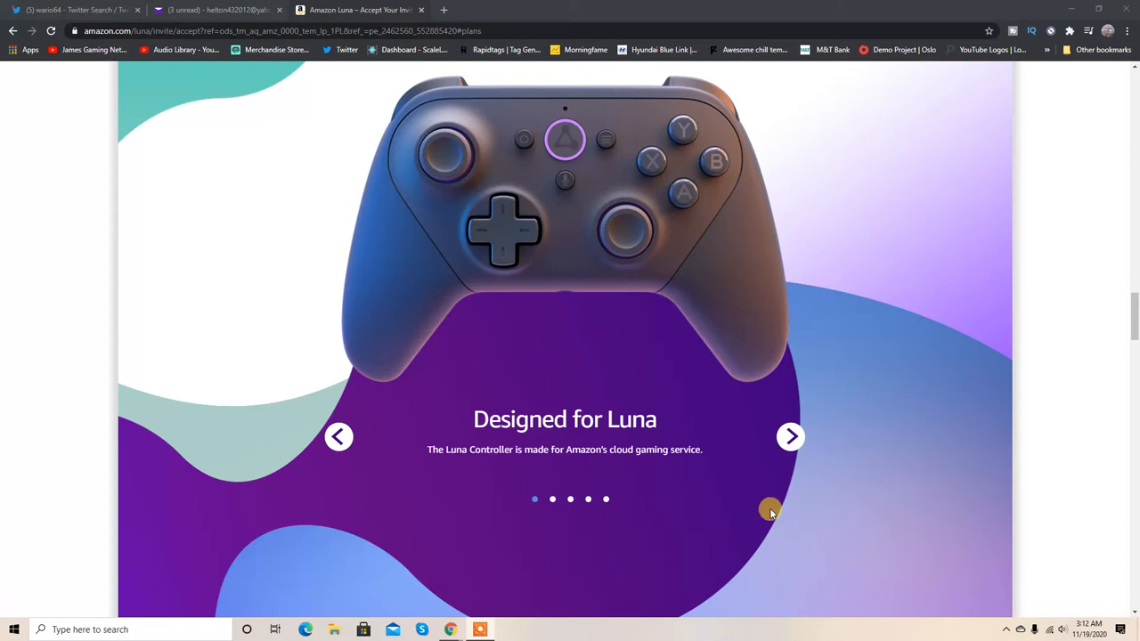
mouse_move(450, 457)
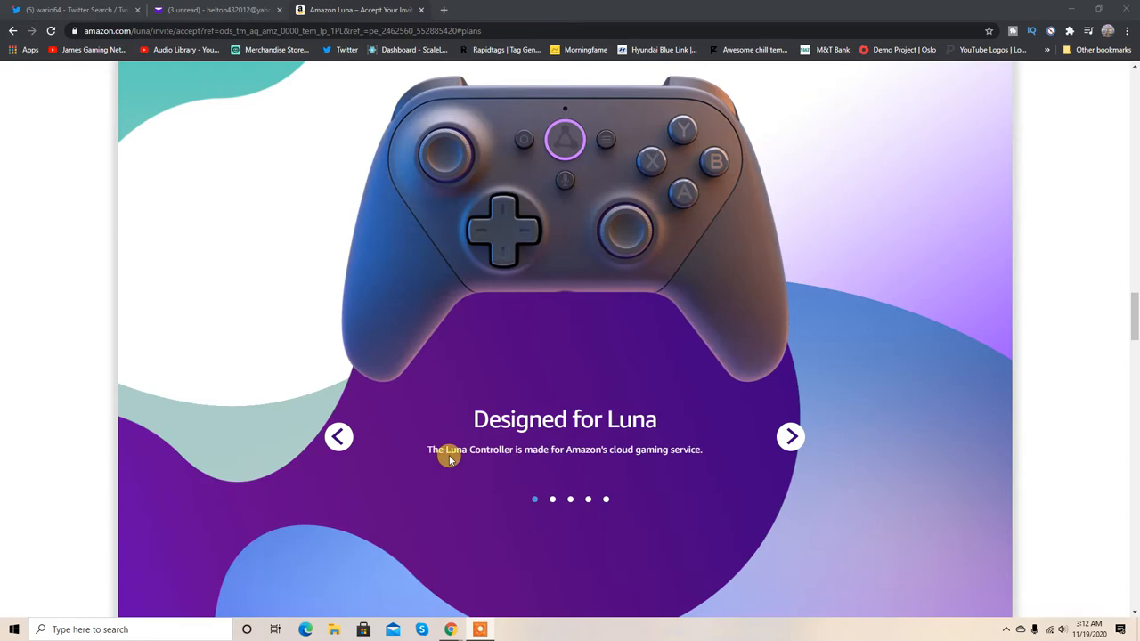
Advance the controller carousel through 'Just pick up and play' to the 'Alexa's got game' slide
left_click(790, 436)
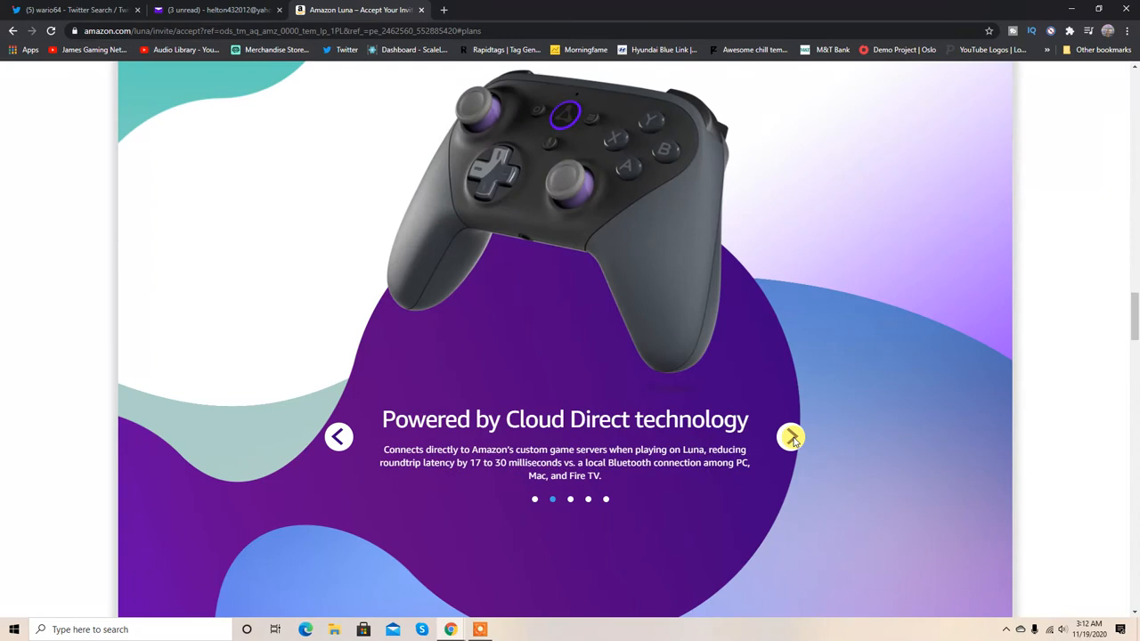
left_click(791, 436)
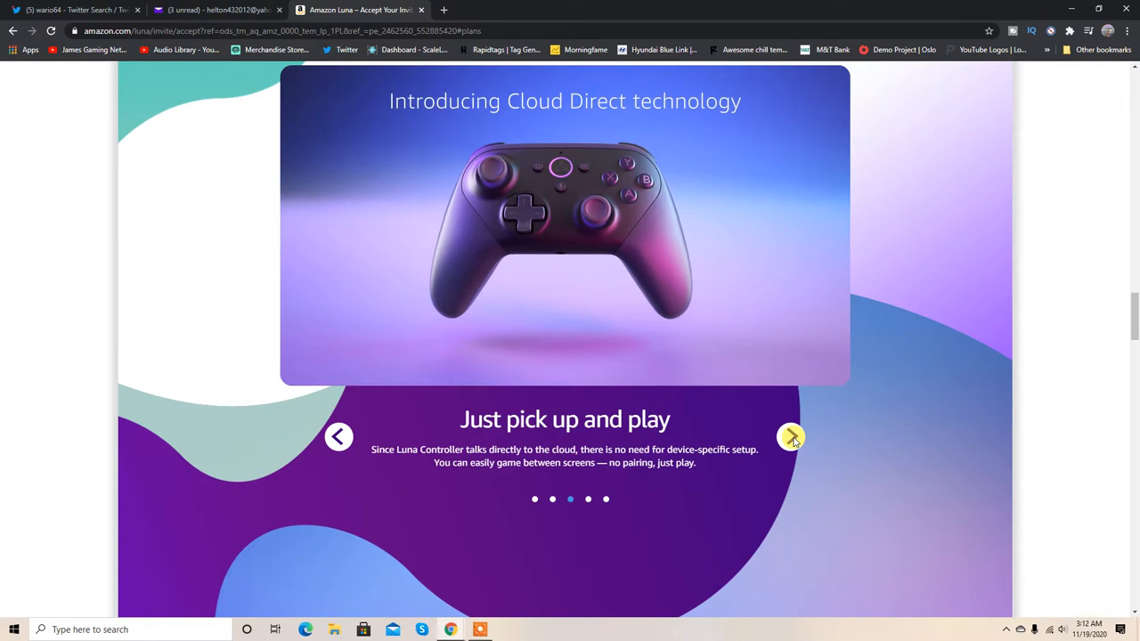
left_click(791, 436)
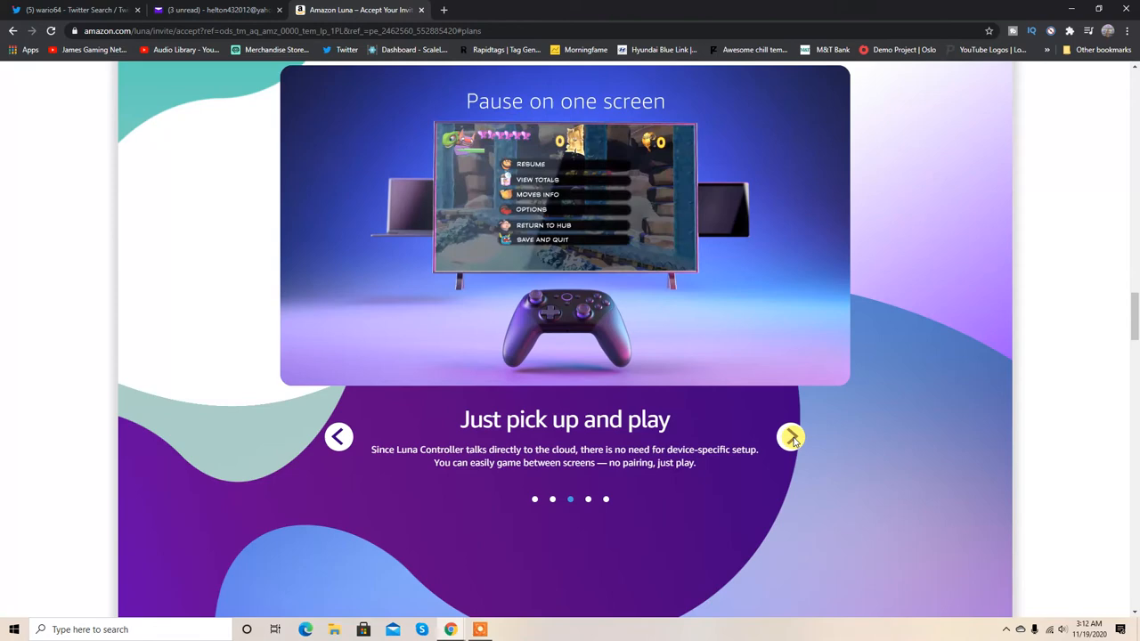
left_click(791, 436)
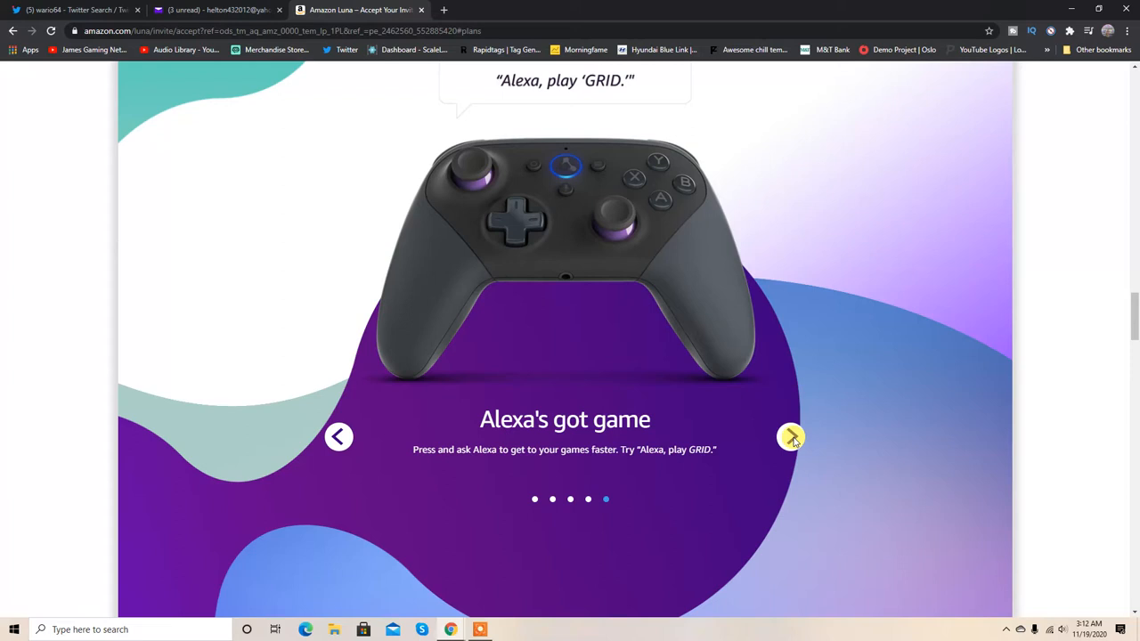
scroll("down", 3)
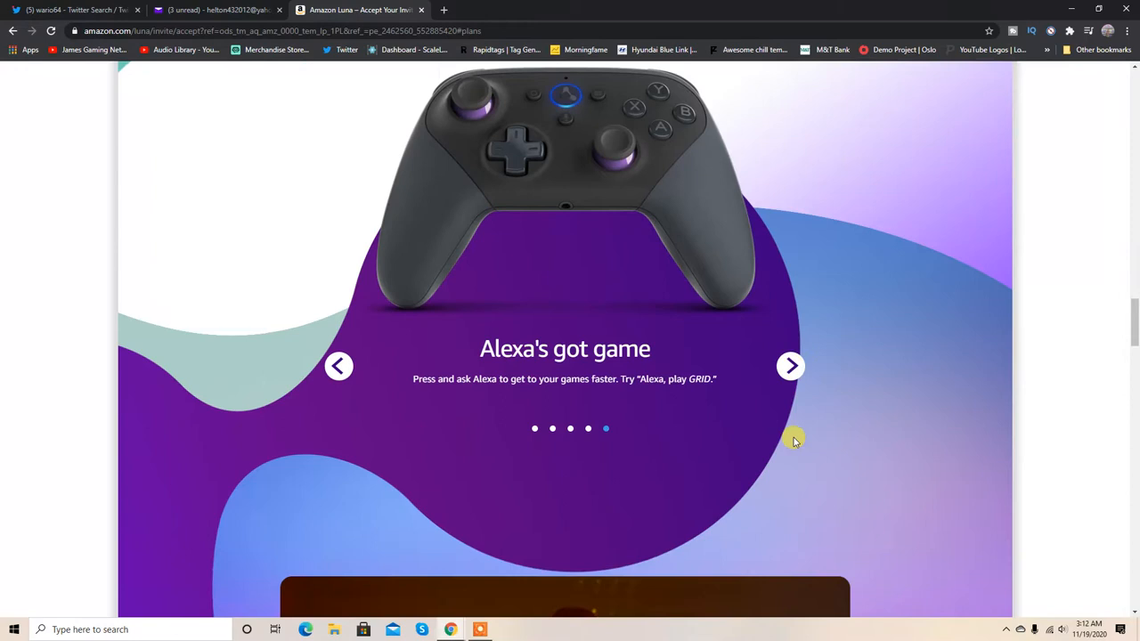
Scroll through the Twitch and FAQ sections, then back up past the plan cards to 'Accept your invitation'
scroll("down", 3)
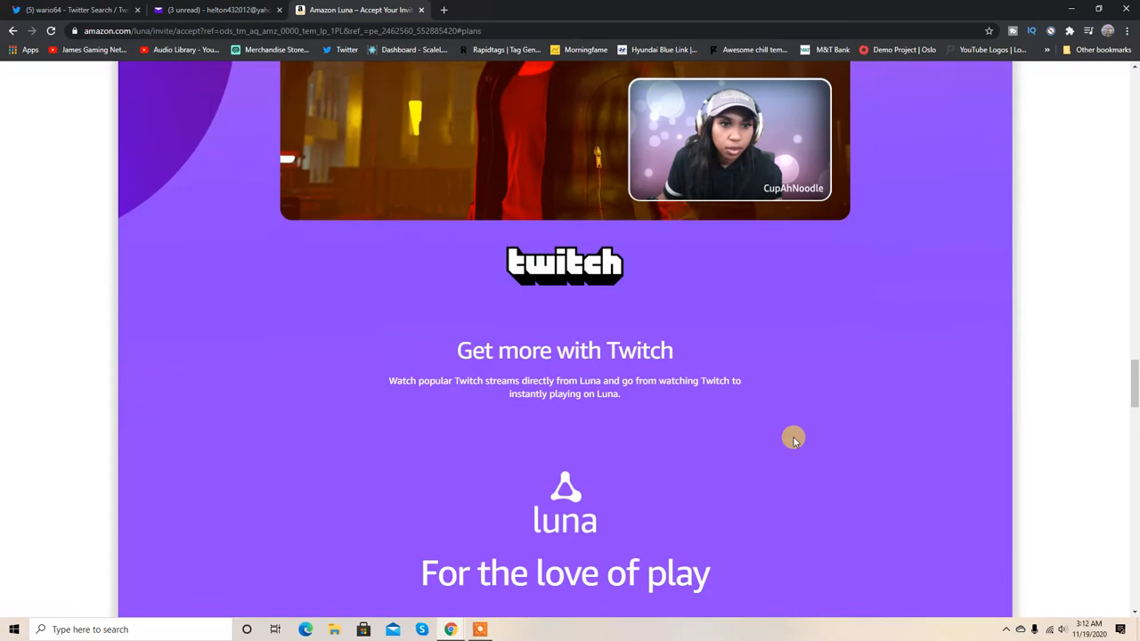
scroll("down", 3)
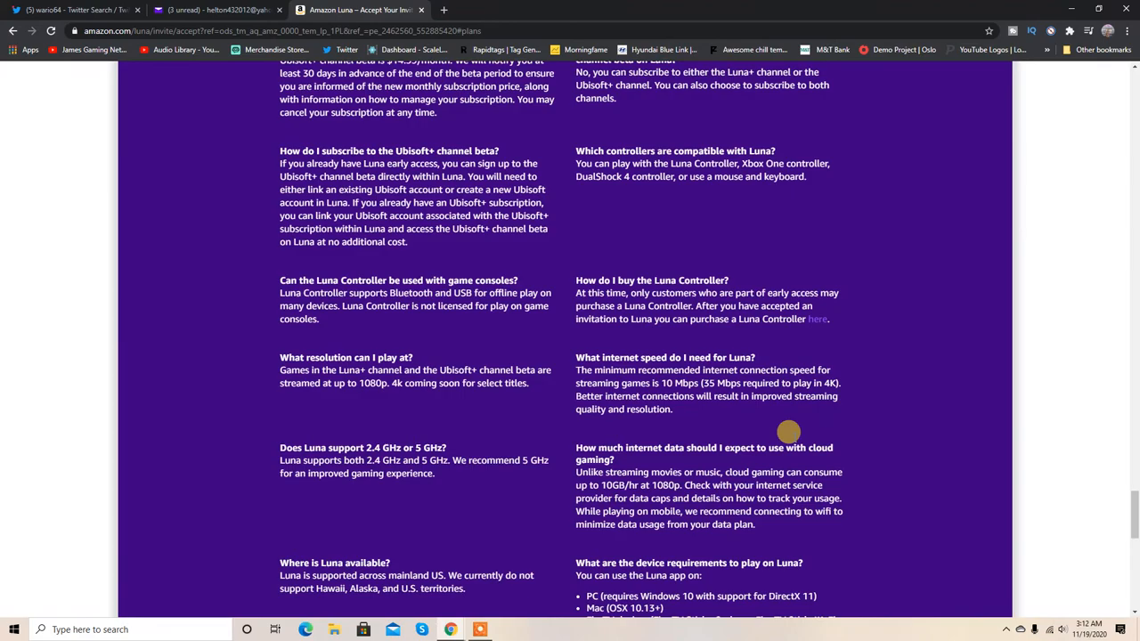
scroll("up", 3)
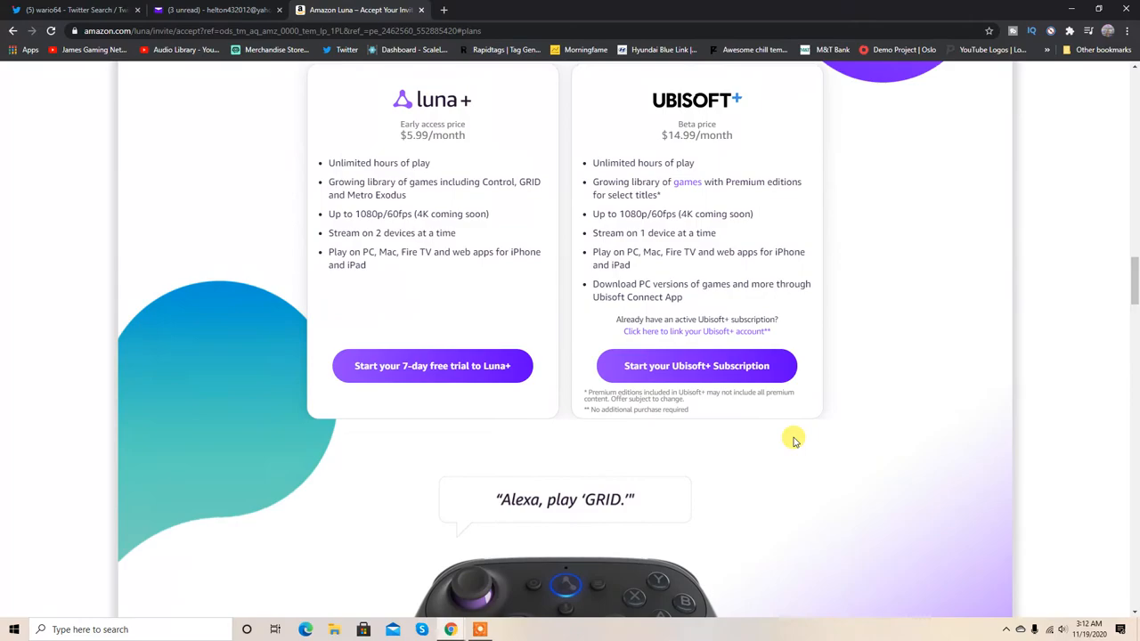
scroll("up", 3)
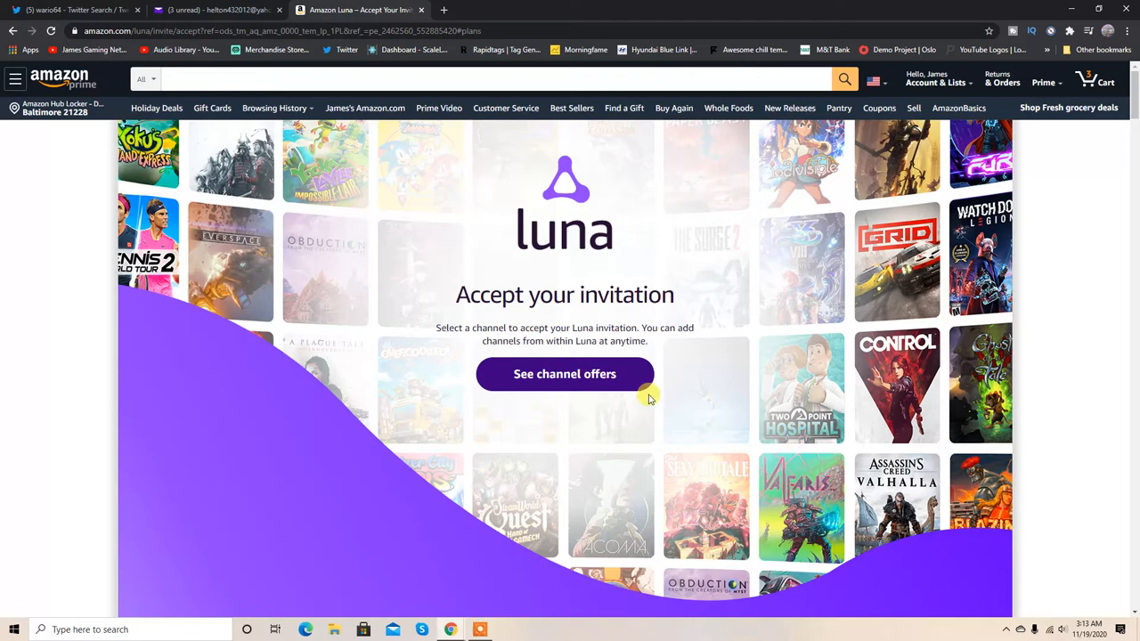
Use 'See channel offers' to jump to the 'Choose how you want to play' plan cards
left_click(565, 373)
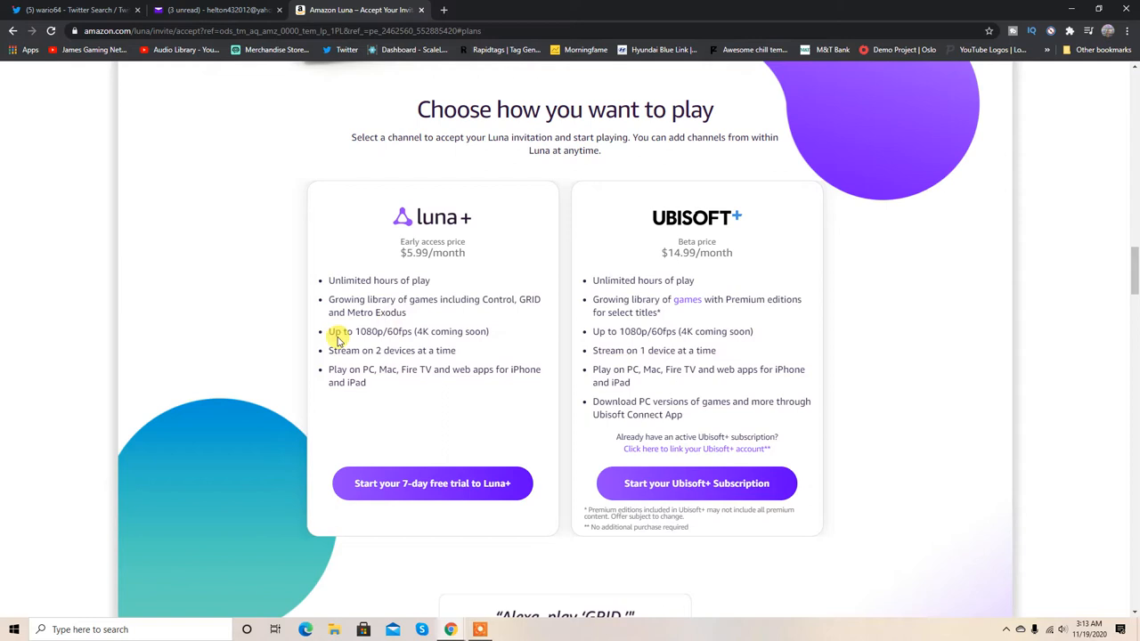
mouse_move(462, 346)
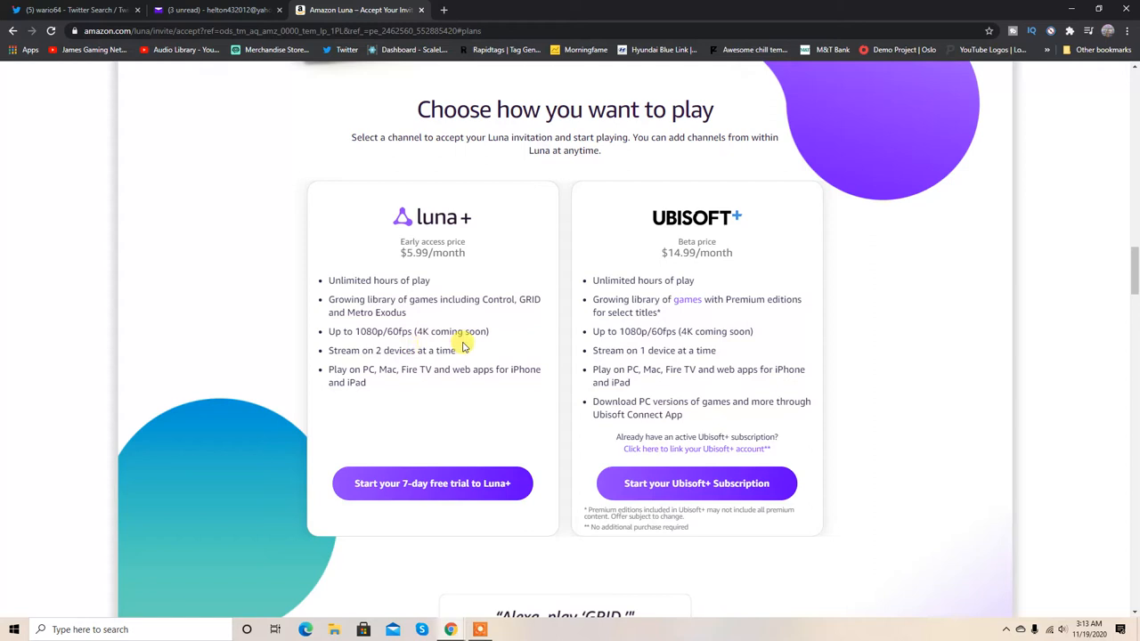
mouse_move(410, 375)
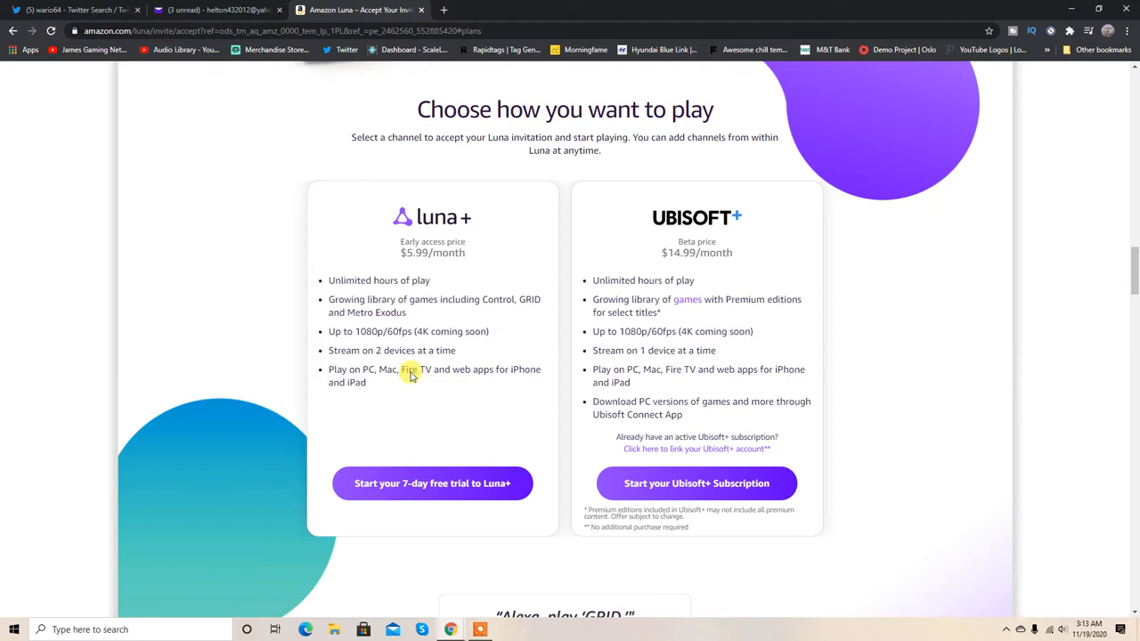
mouse_move(524, 382)
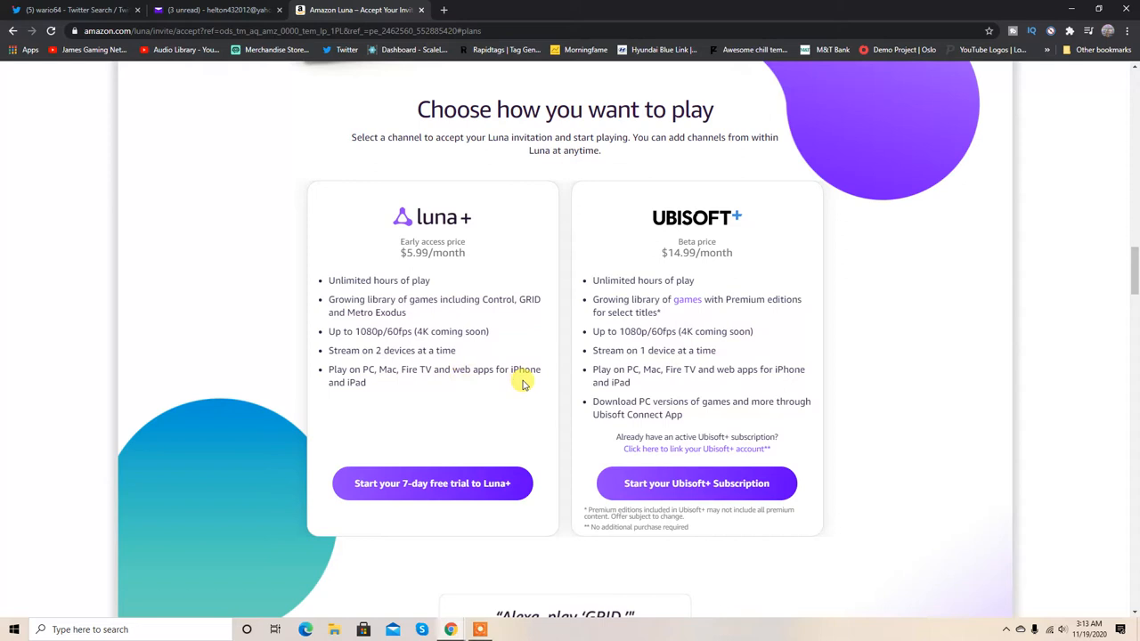
mouse_move(431, 434)
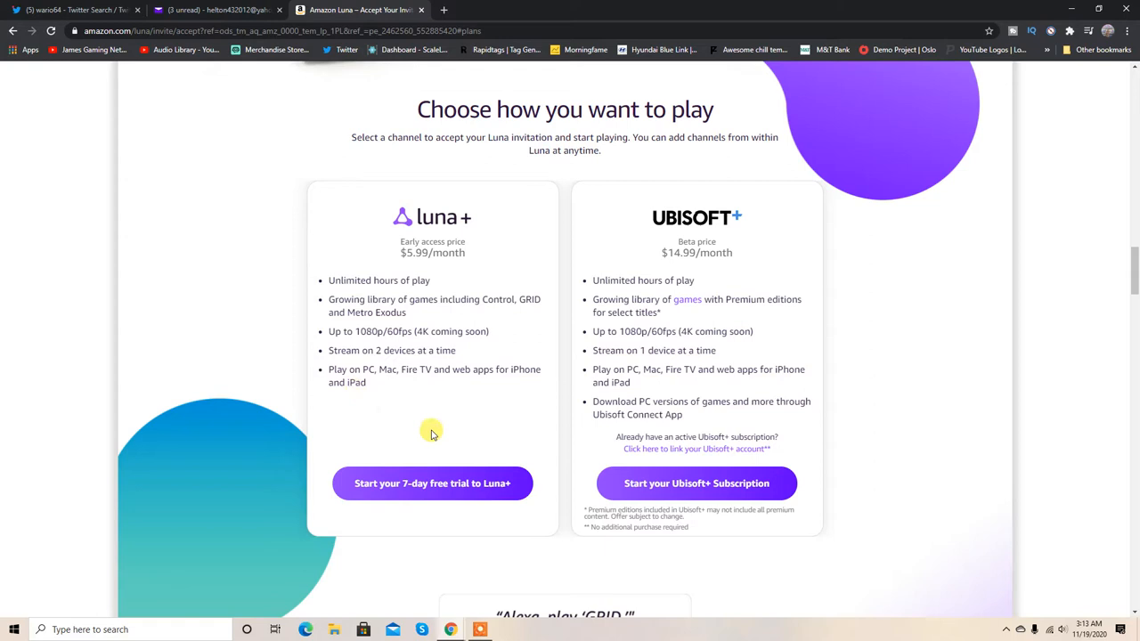
mouse_move(694, 234)
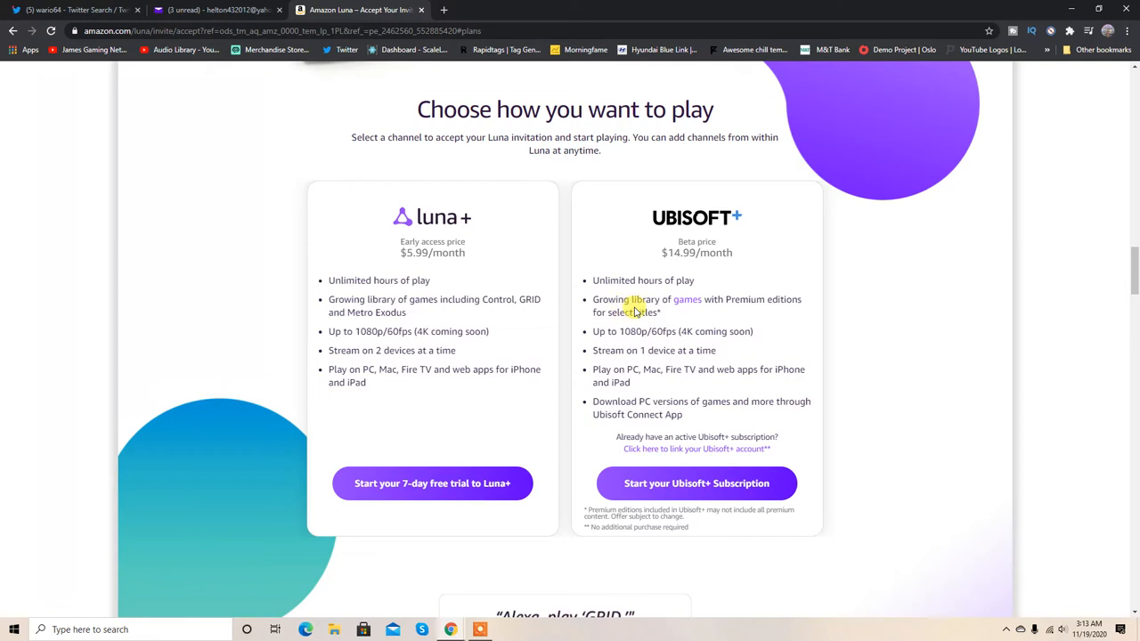
mouse_move(697, 312)
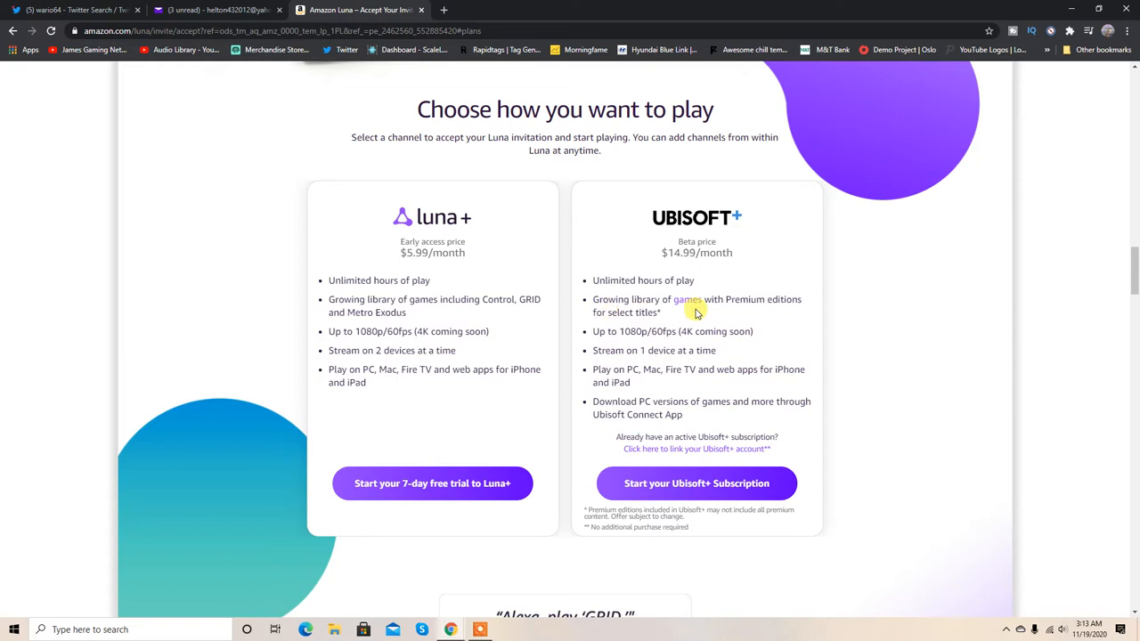
mouse_move(643, 346)
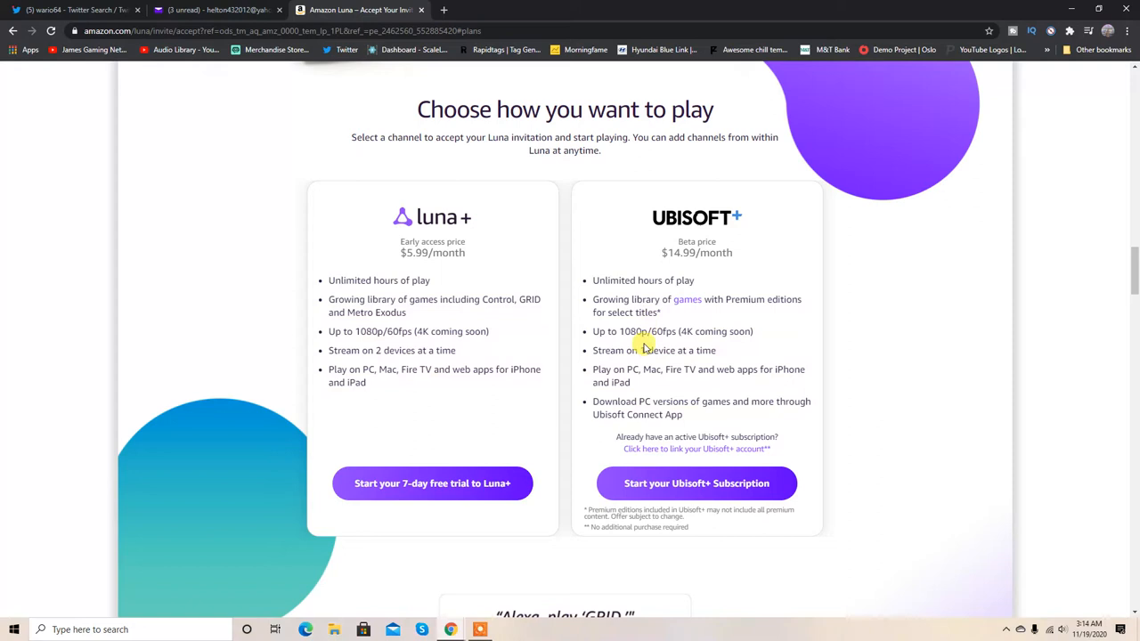
mouse_move(699, 354)
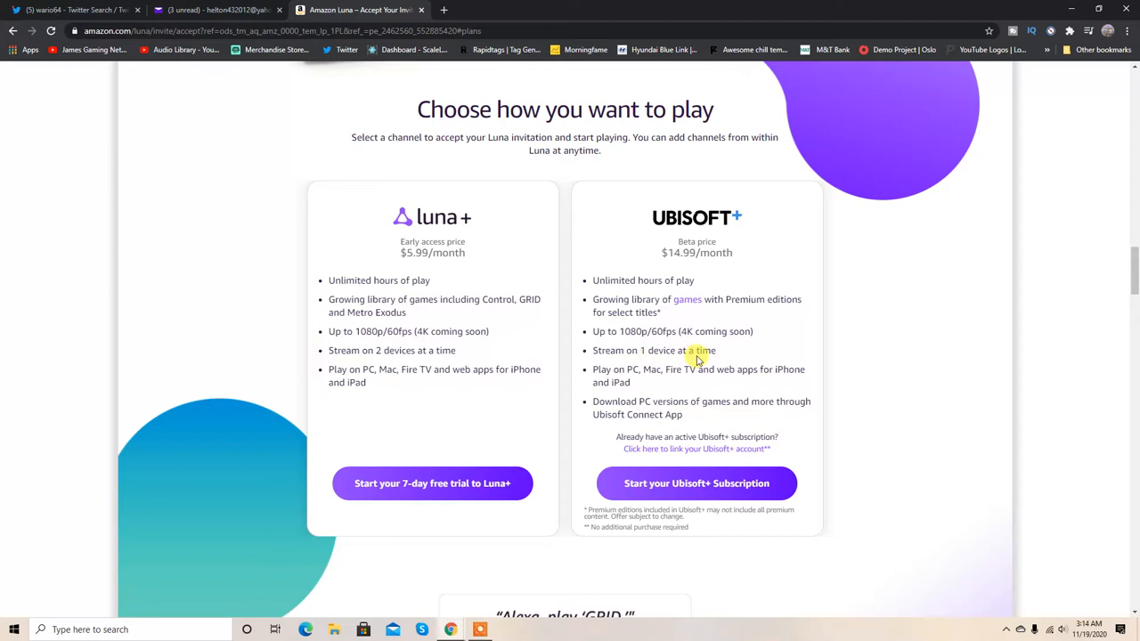
mouse_move(769, 375)
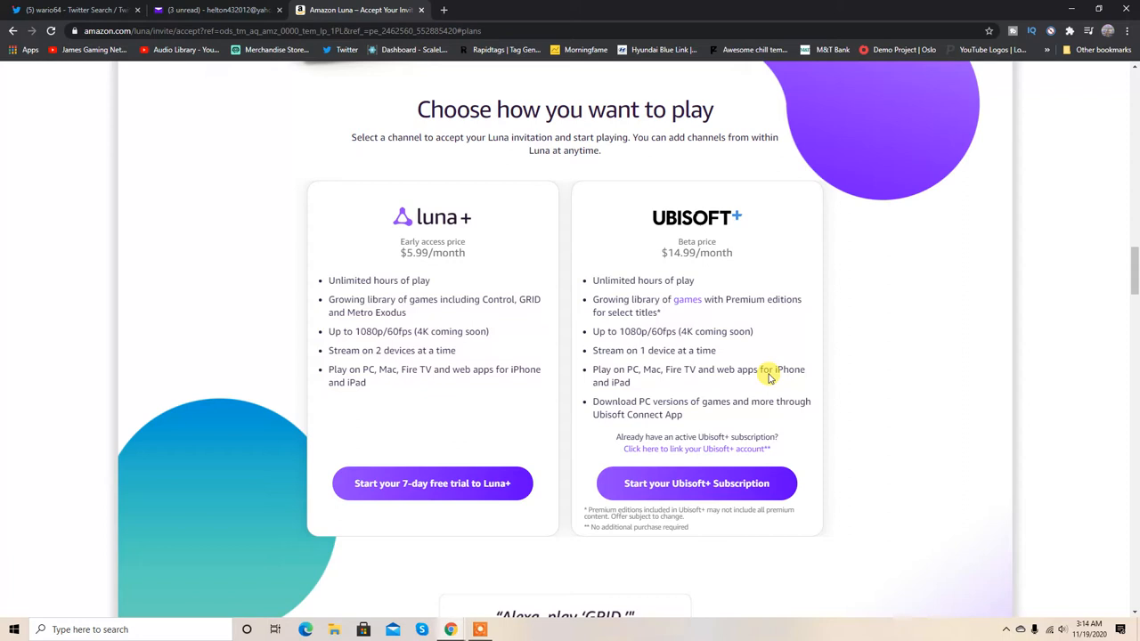
mouse_move(640, 412)
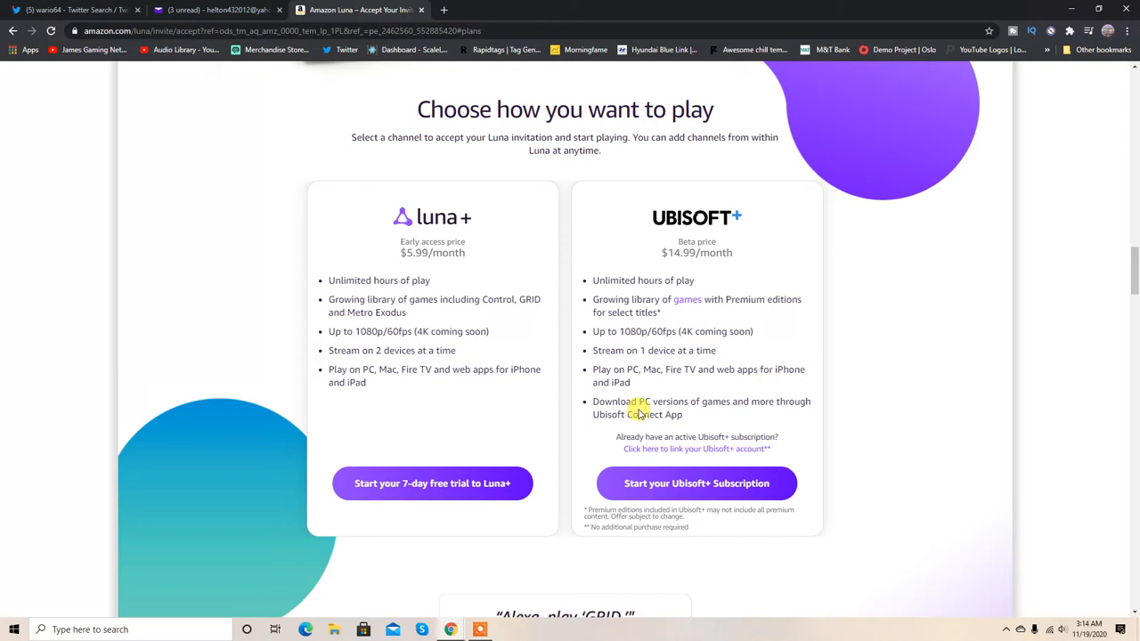
mouse_move(764, 309)
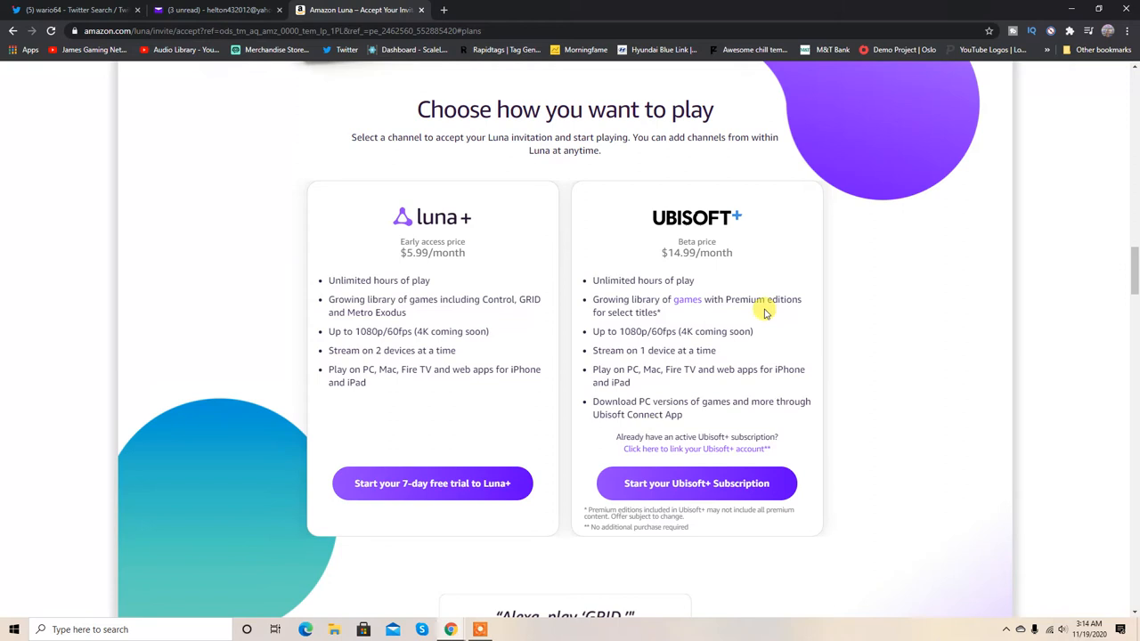
mouse_move(666, 368)
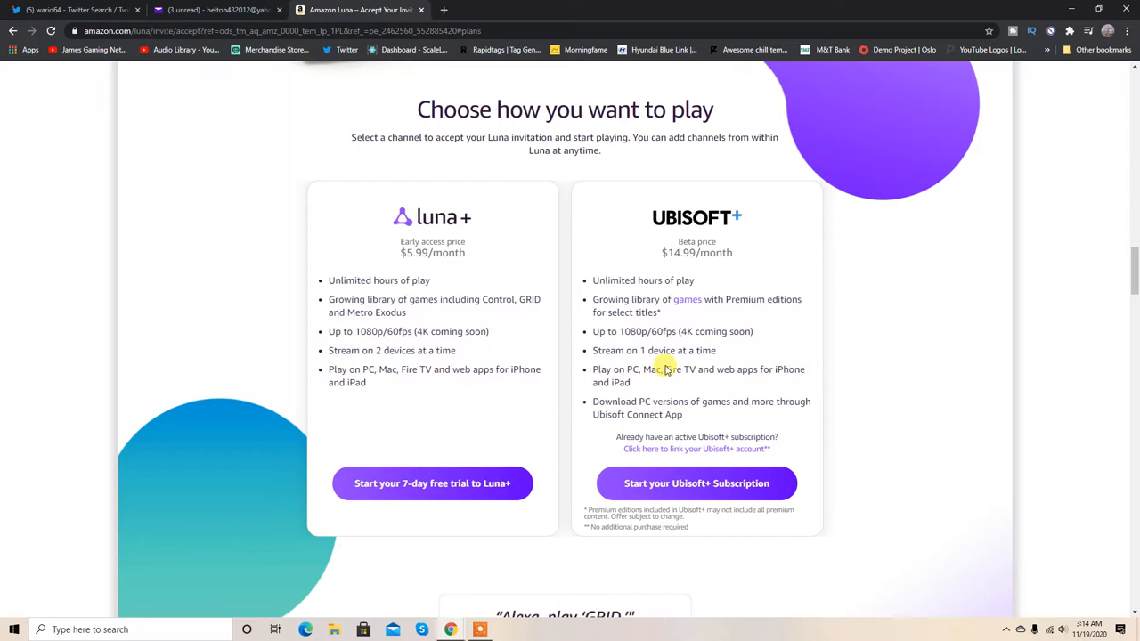
mouse_move(882, 495)
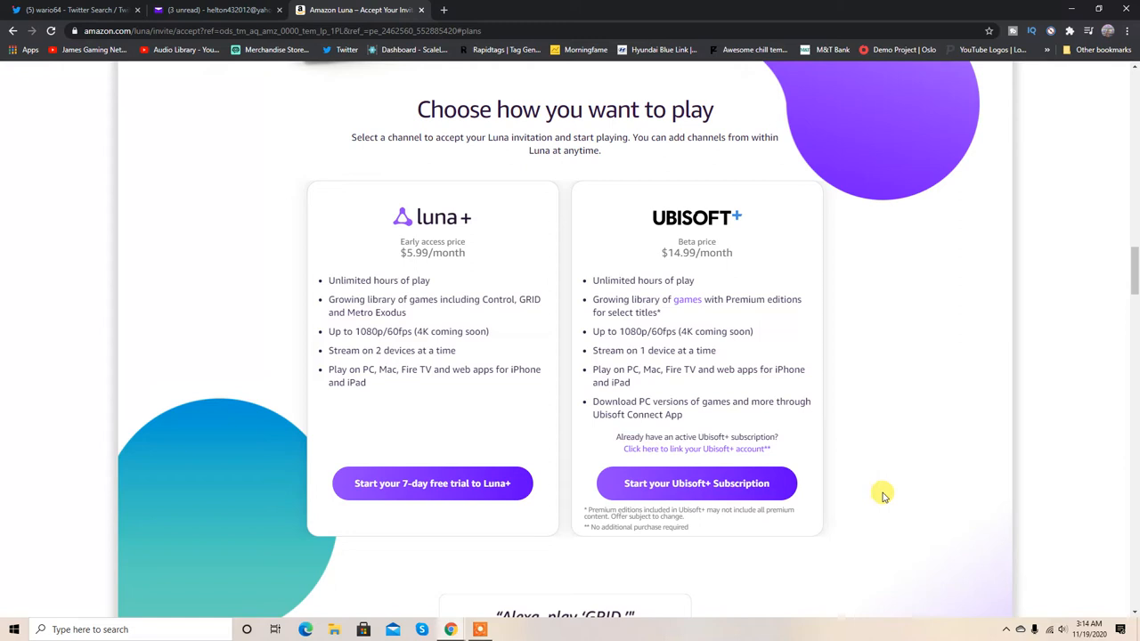
Scroll down over the Luna+ and Ubisoft+ plan cards, then back to the page top
scroll("down", 3)
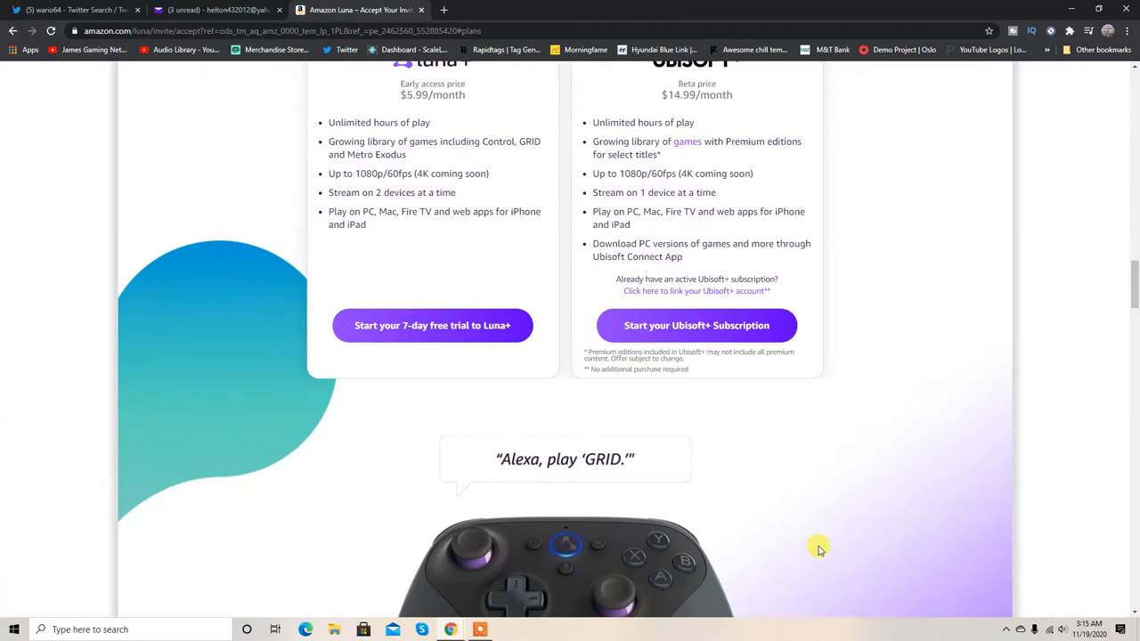
scroll("down", 3)
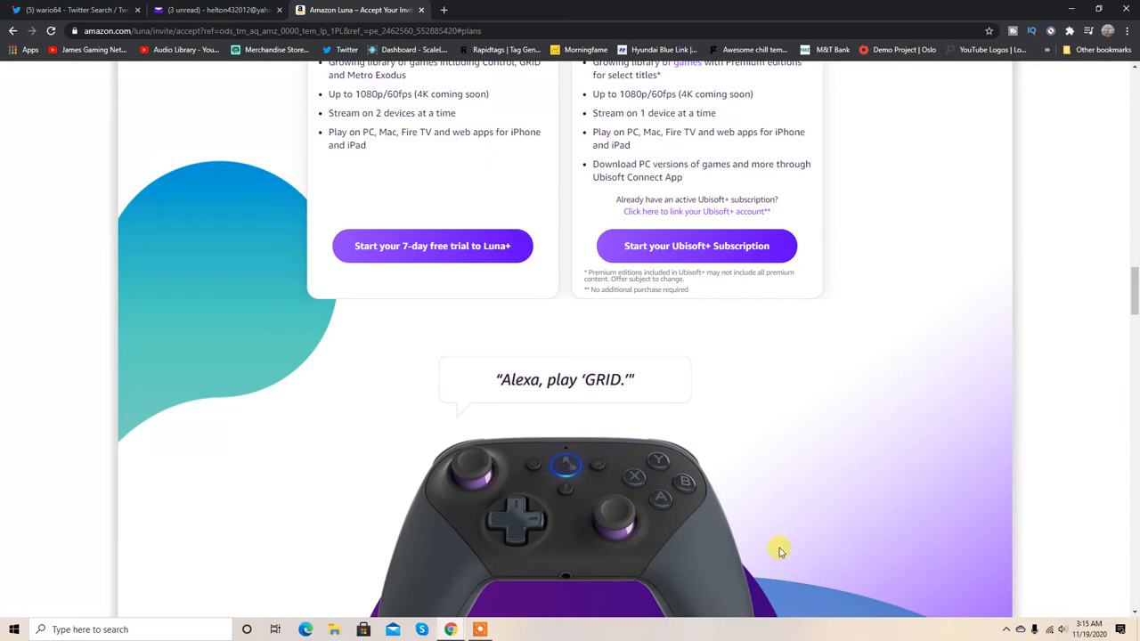
scroll("up", 3)
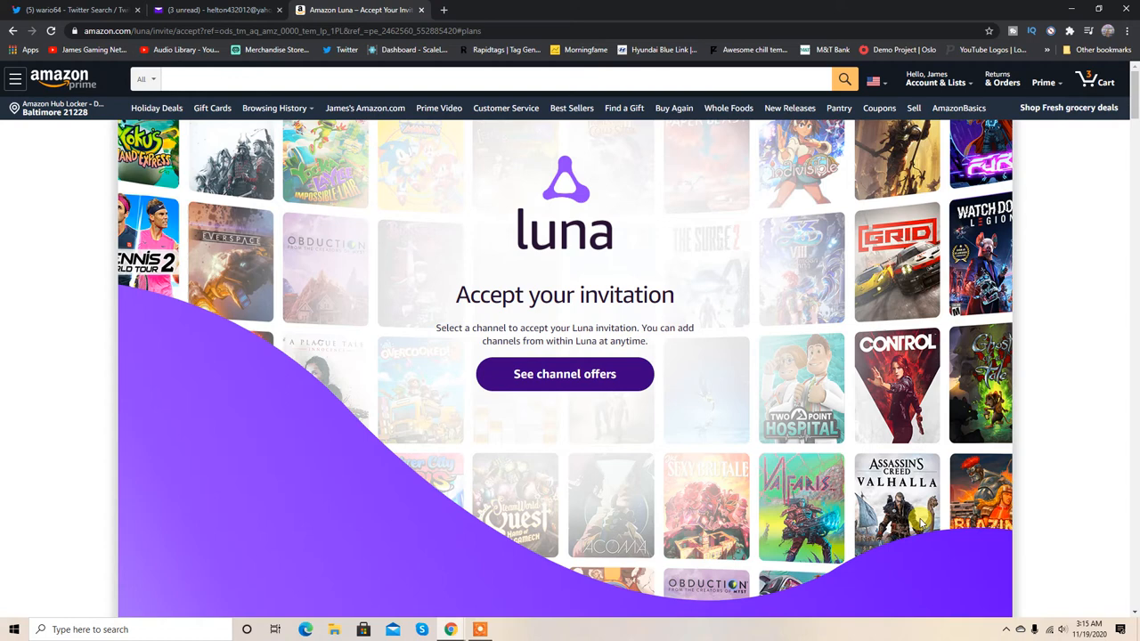
mouse_move(833, 462)
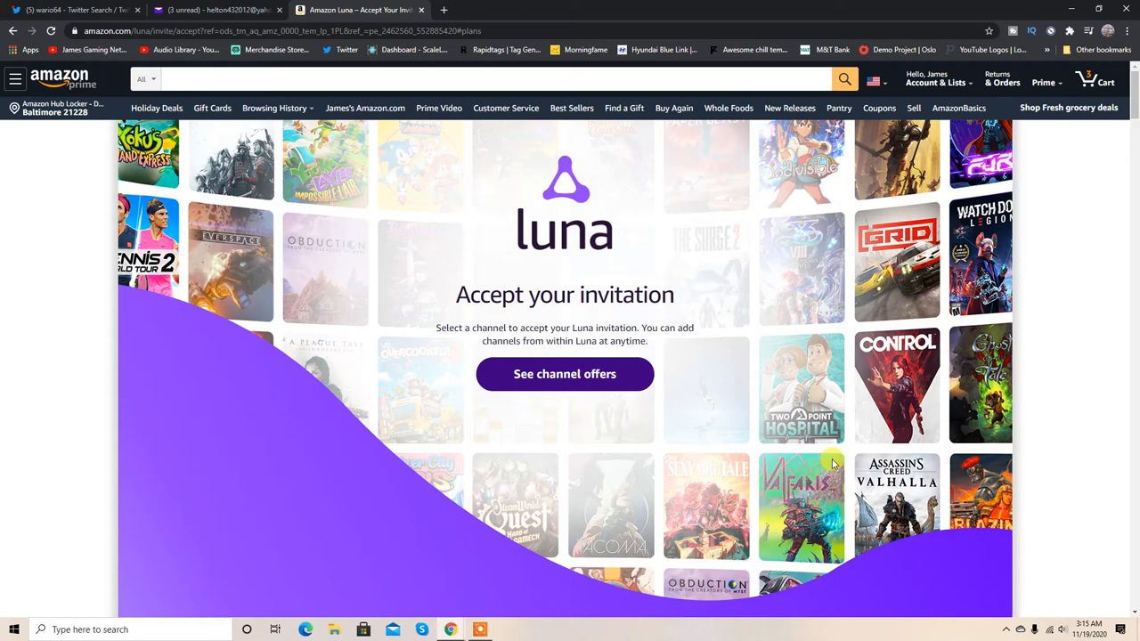
scroll("down", 3)
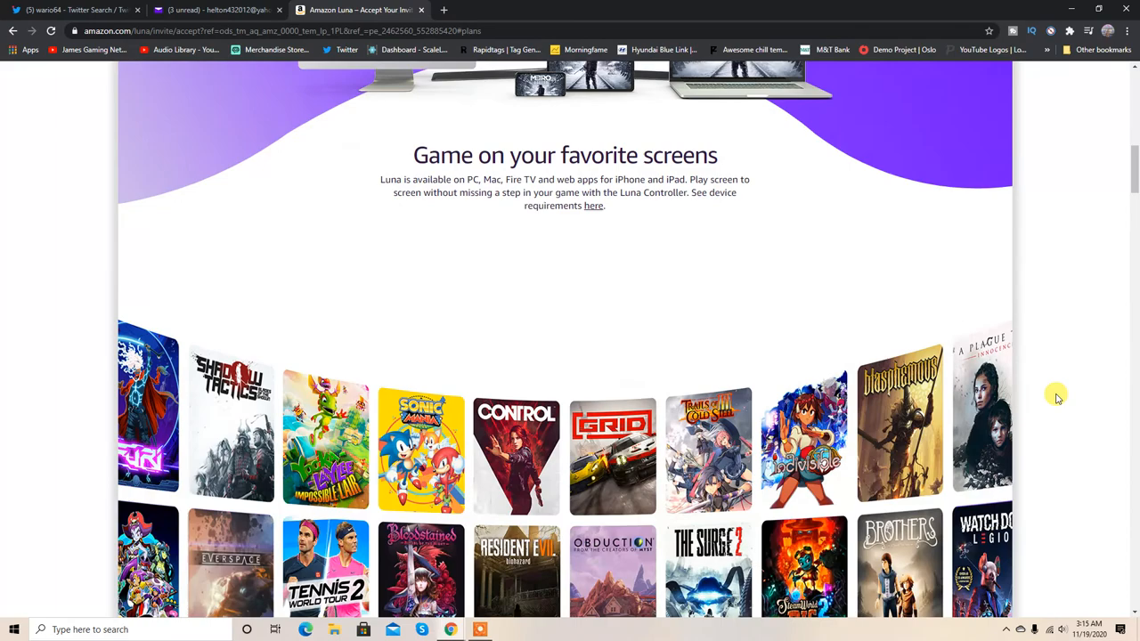
scroll("up", 3)
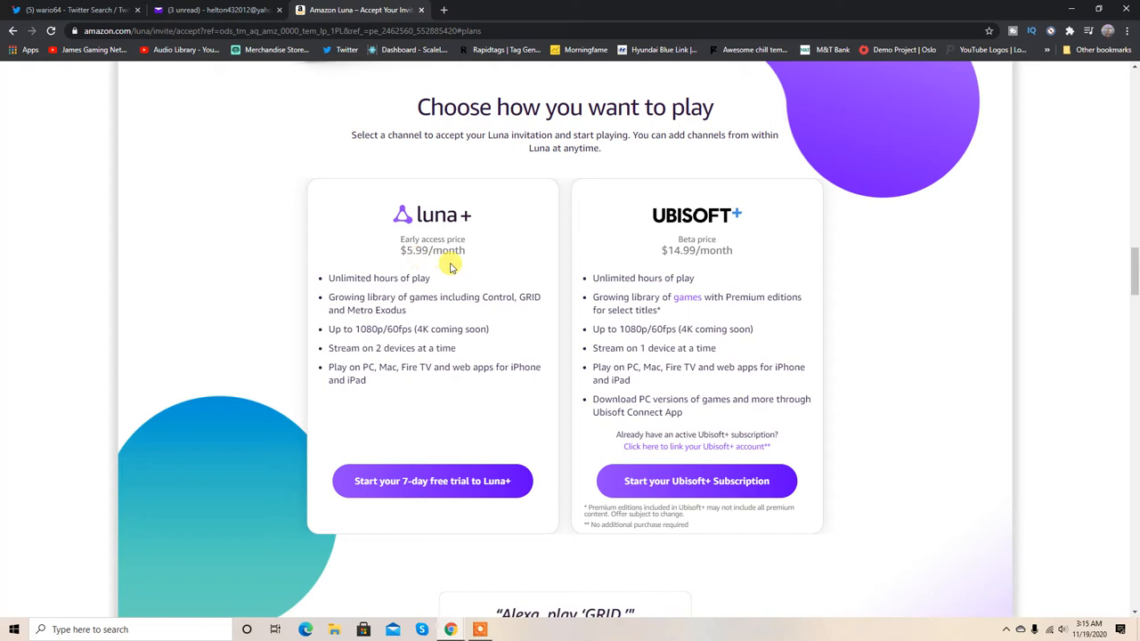
scroll("down", 3)
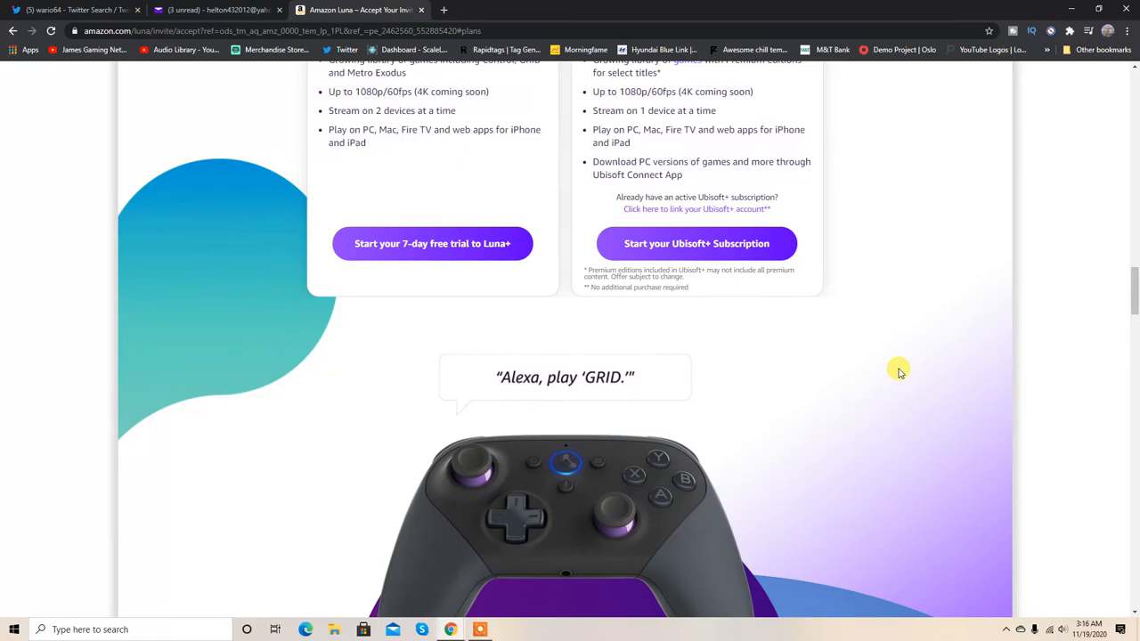
scroll("up", 3)
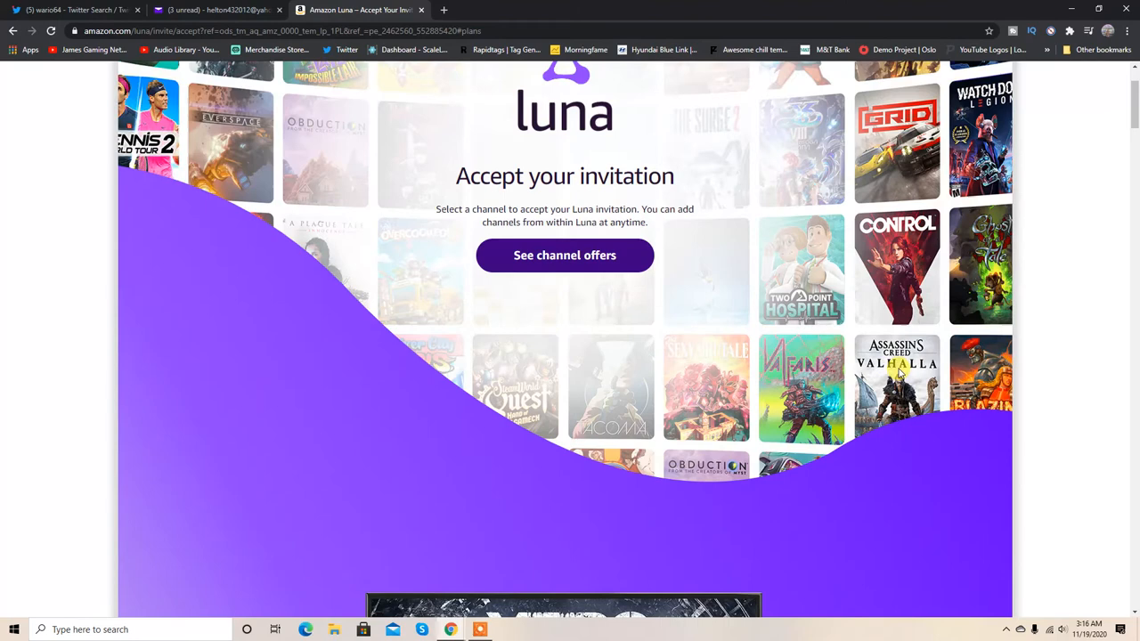
scroll("up", 3)
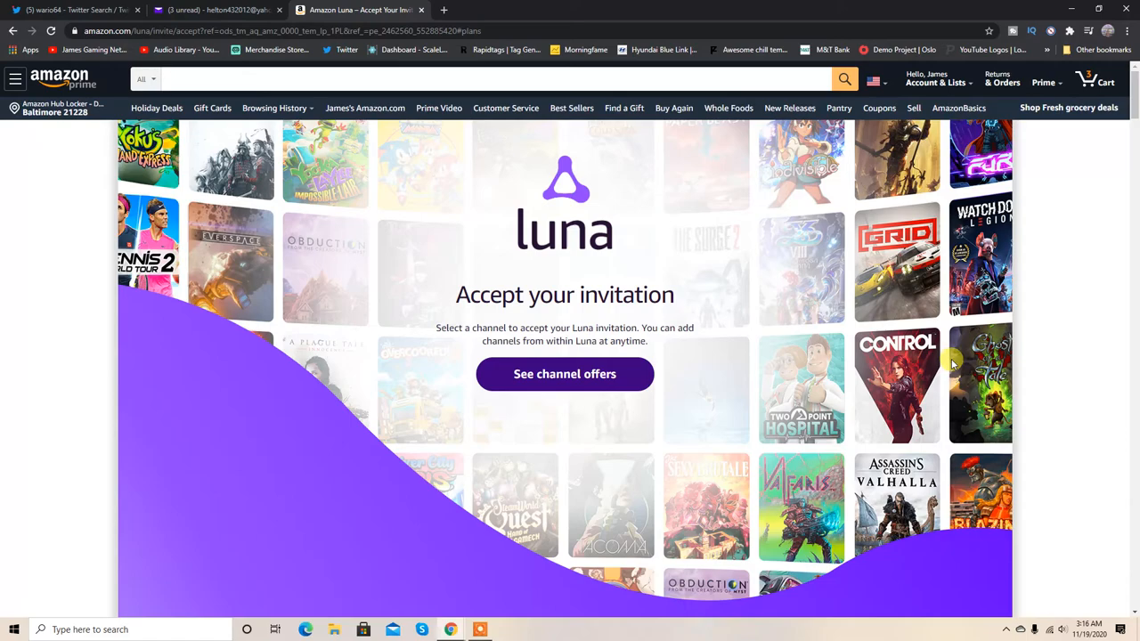
Use 'See channel offers' again to return to the Luna+ and Ubisoft+ plan comparison
left_click(565, 373)
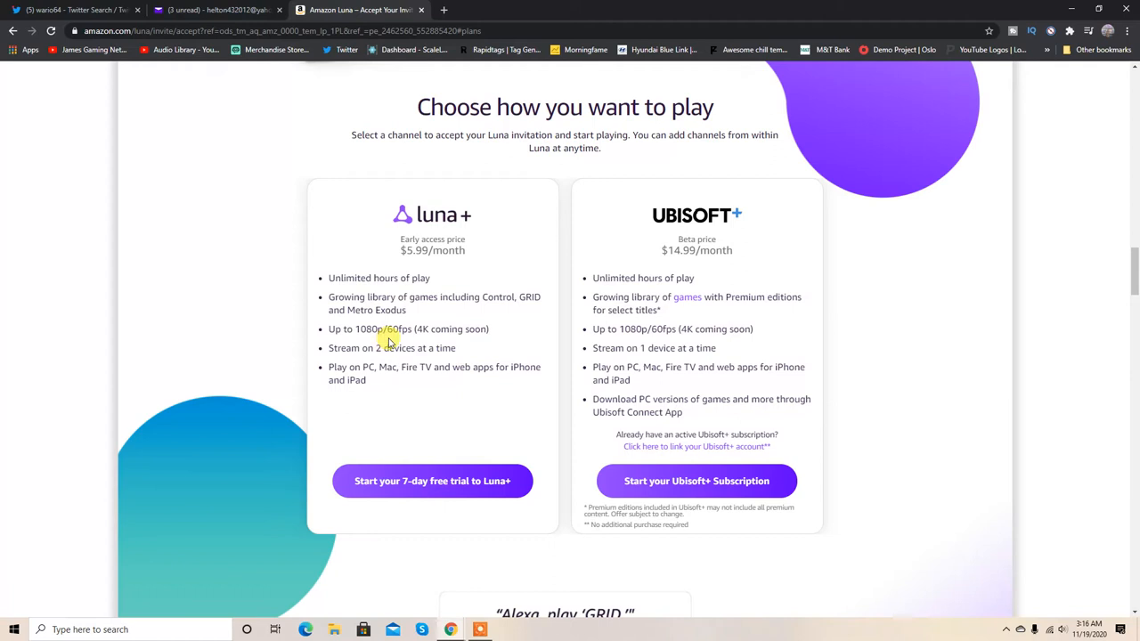
mouse_move(430, 344)
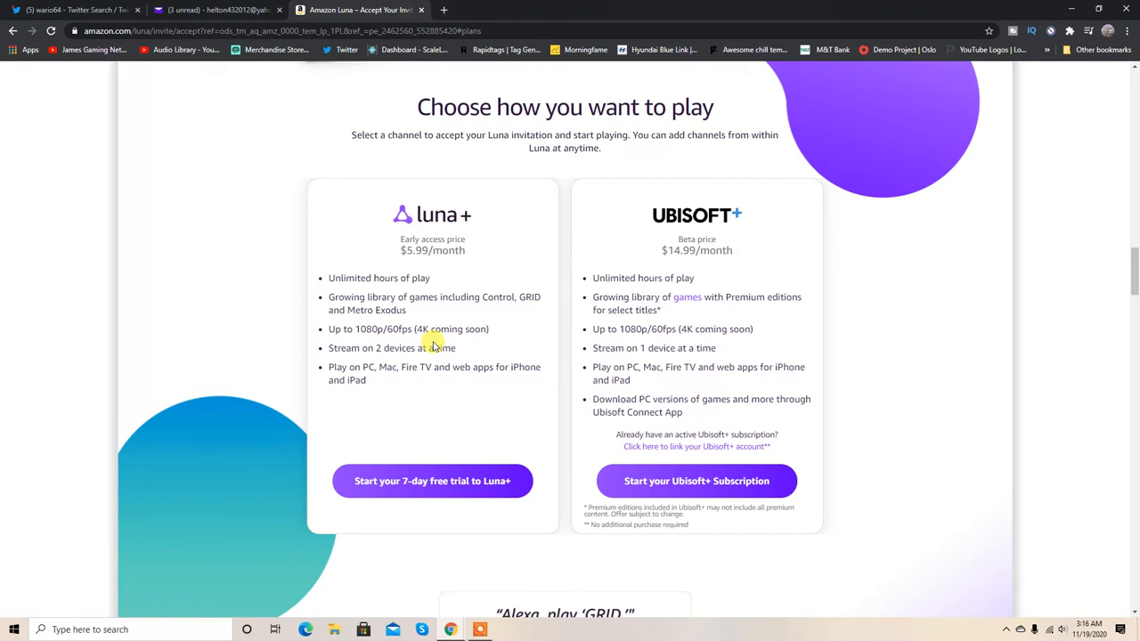
mouse_move(778, 351)
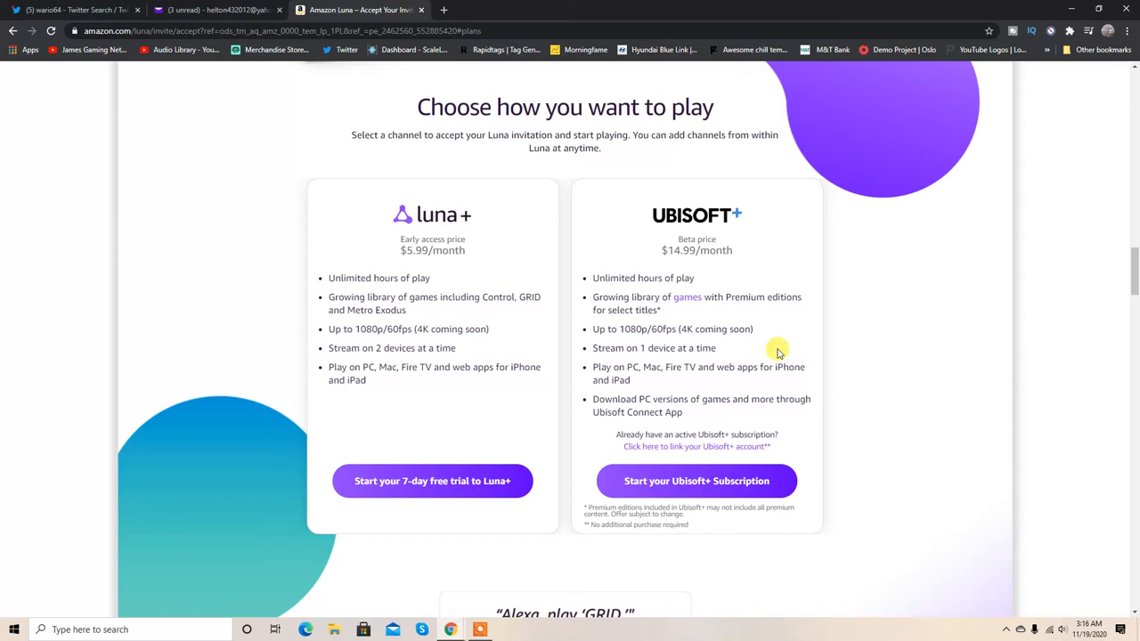
mouse_move(707, 359)
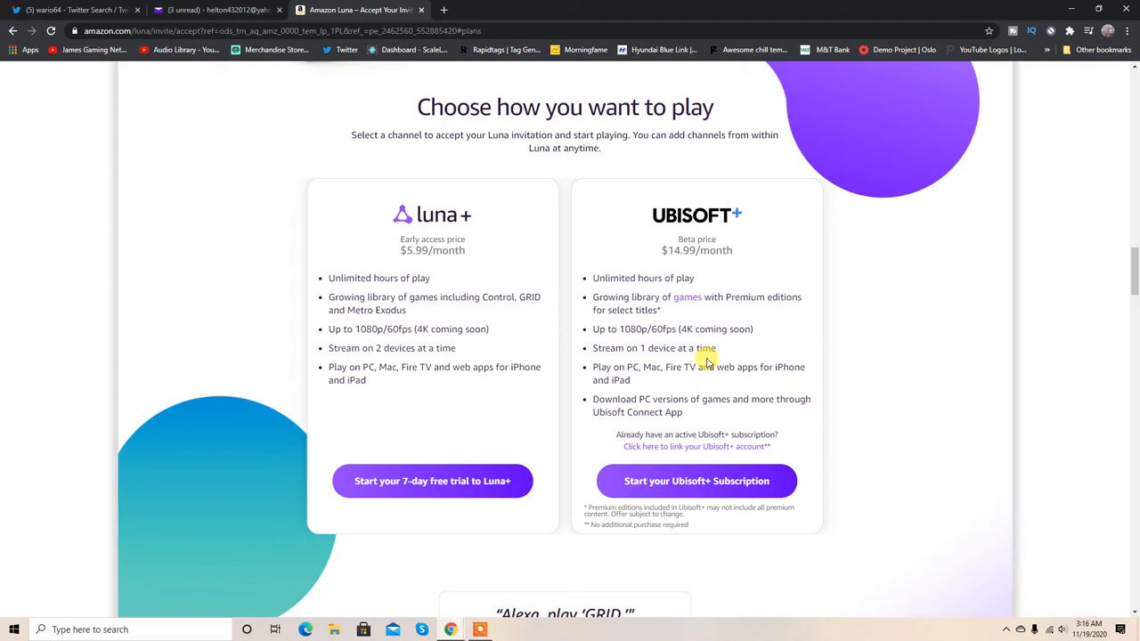
mouse_move(441, 267)
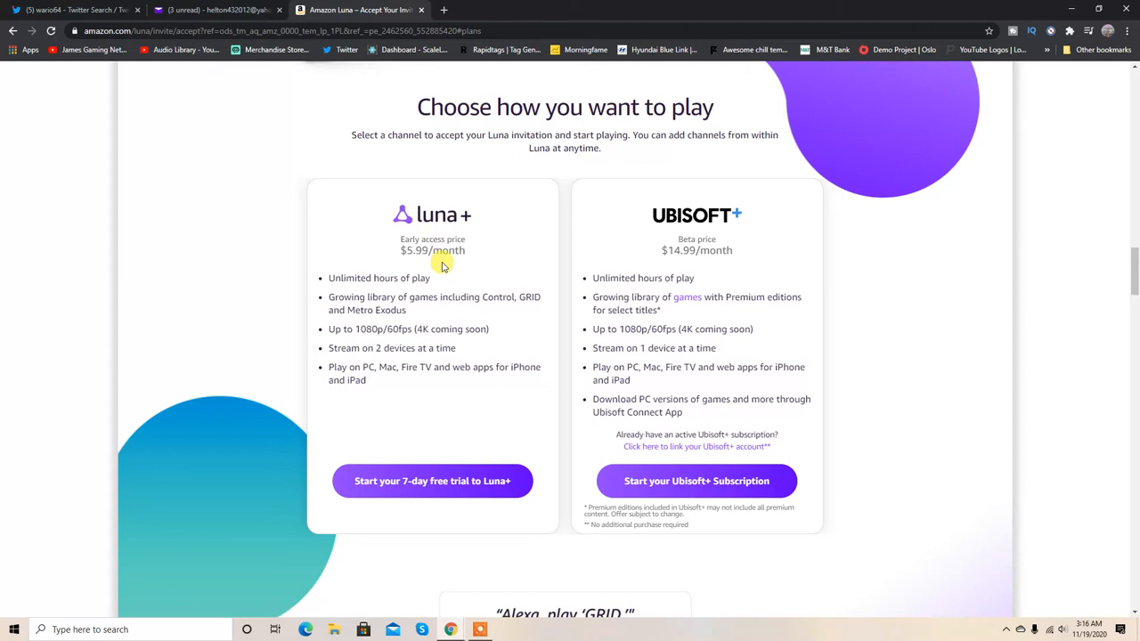
mouse_move(809, 412)
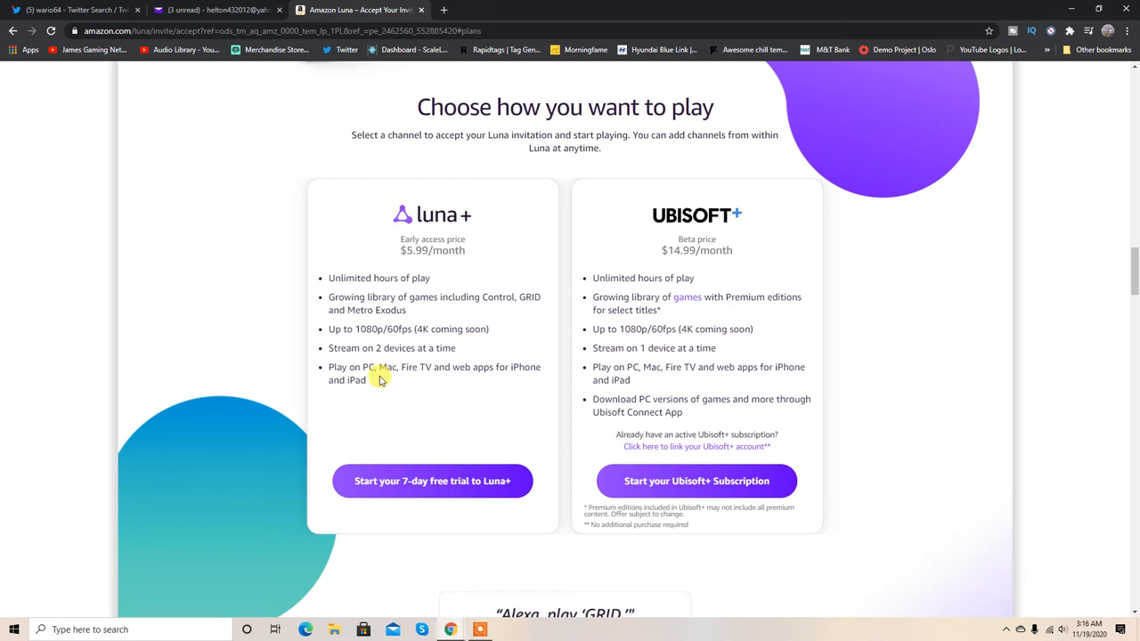
Start the 7-day free trial of Luna+ to reach the $5.99/month Confirm Subscription screen
left_click(432, 481)
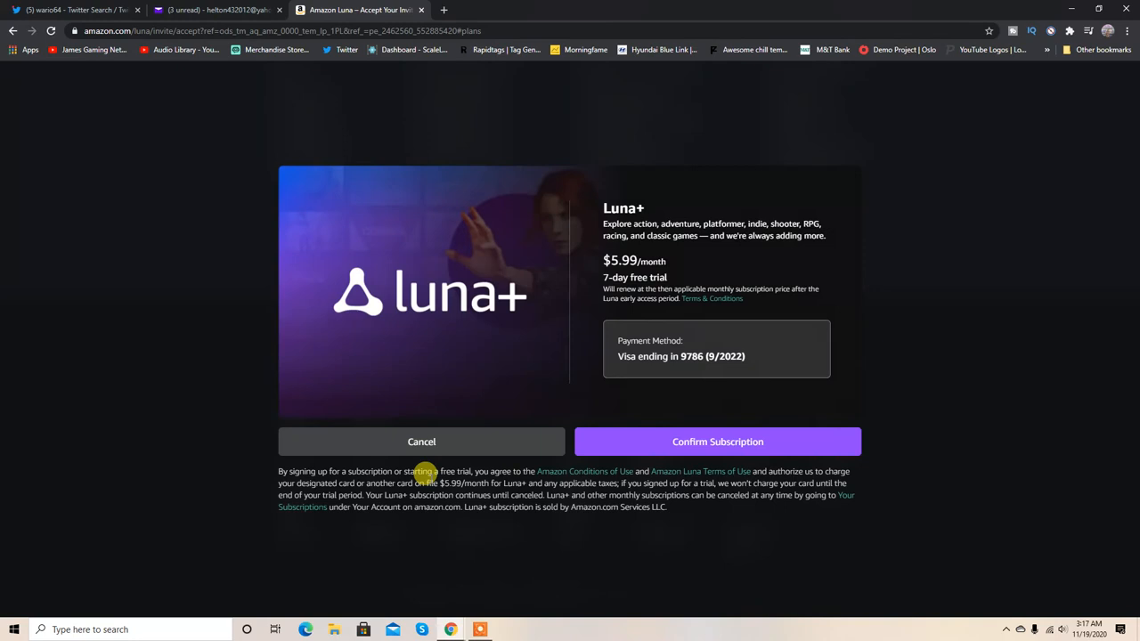
mouse_move(565, 398)
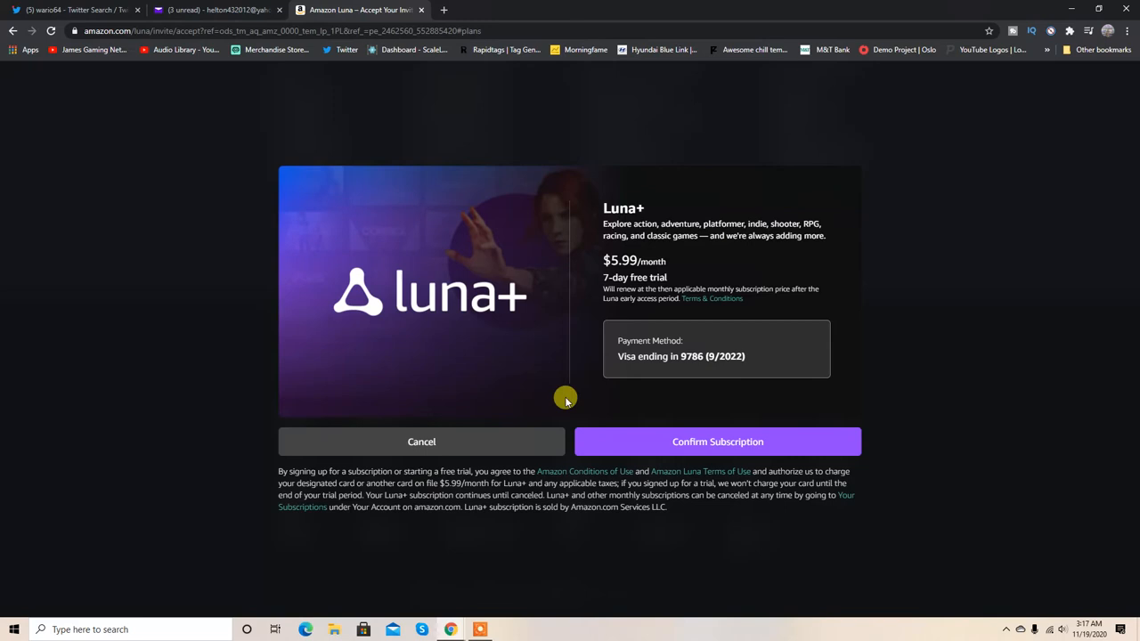
mouse_move(640, 369)
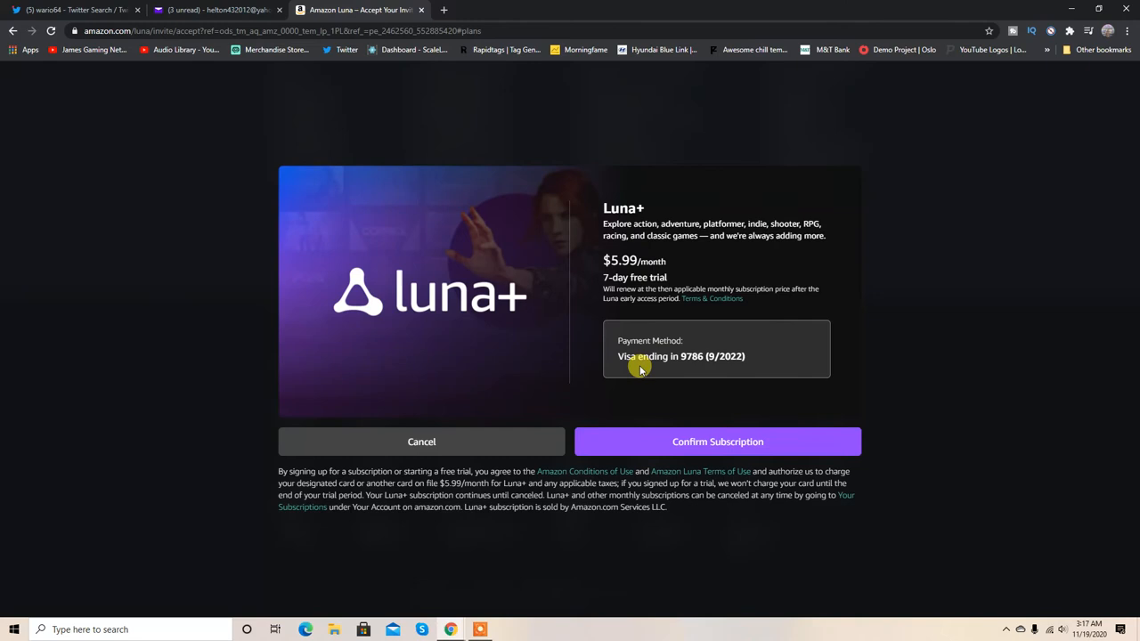
mouse_move(635, 356)
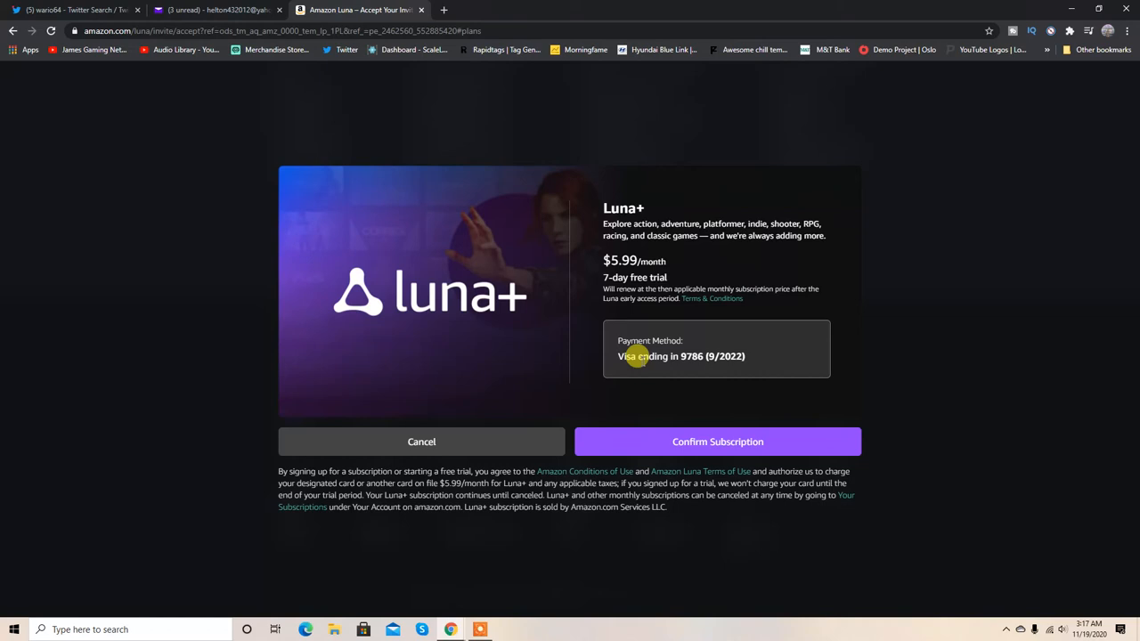
mouse_move(645, 282)
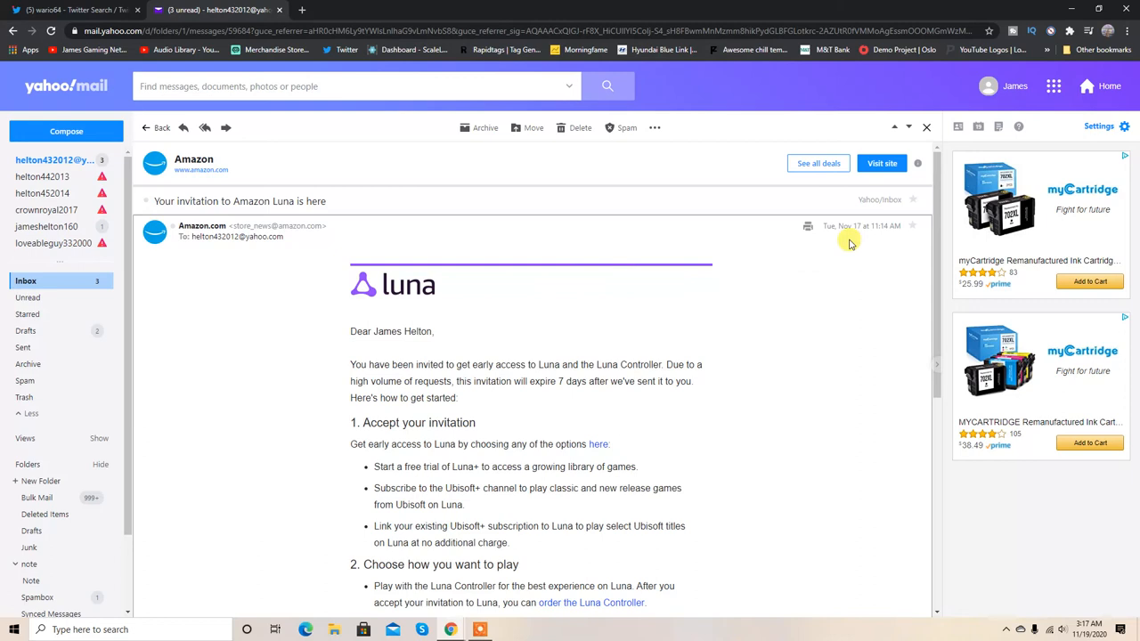
Follow the invitation email's 'order the Luna Controller' link to its $49.99 Amazon product page
scroll("down", 3)
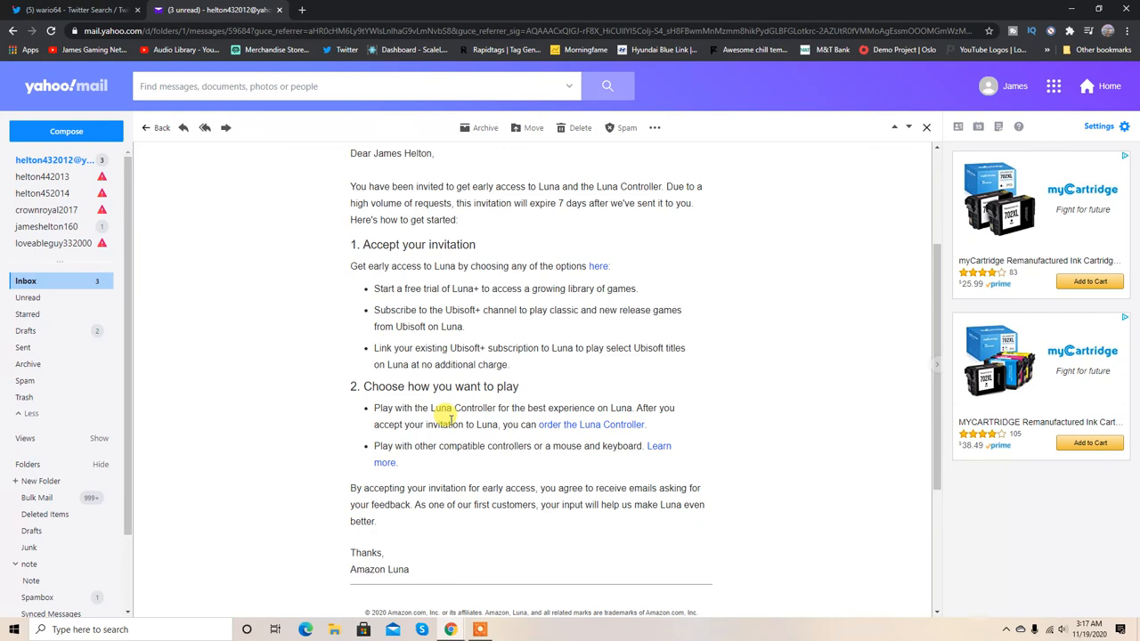
mouse_move(529, 441)
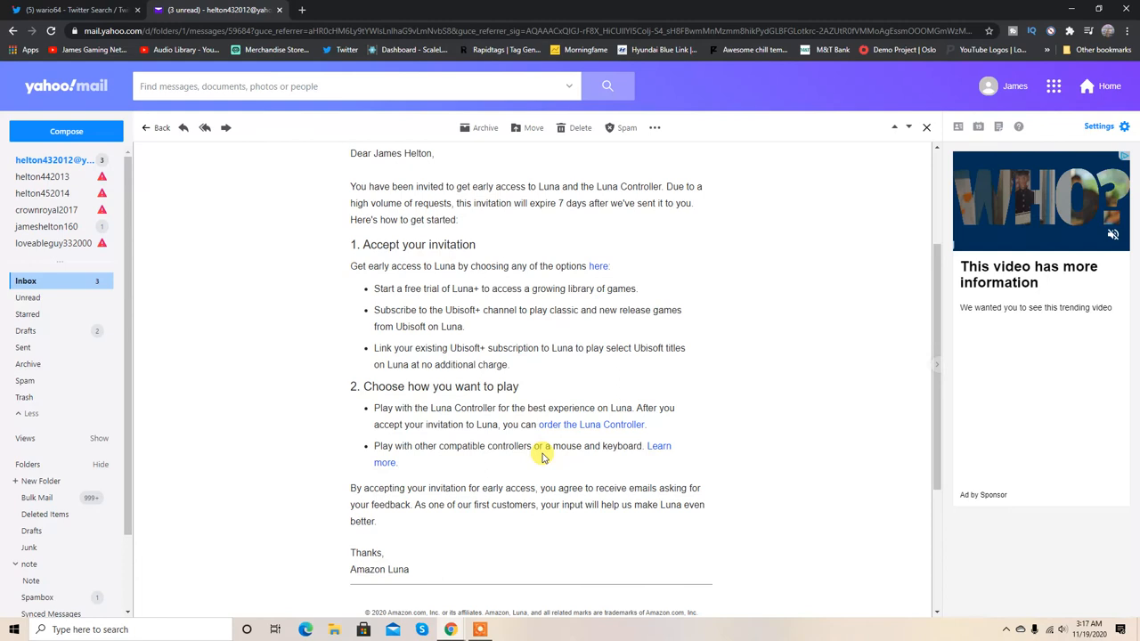
mouse_move(554, 439)
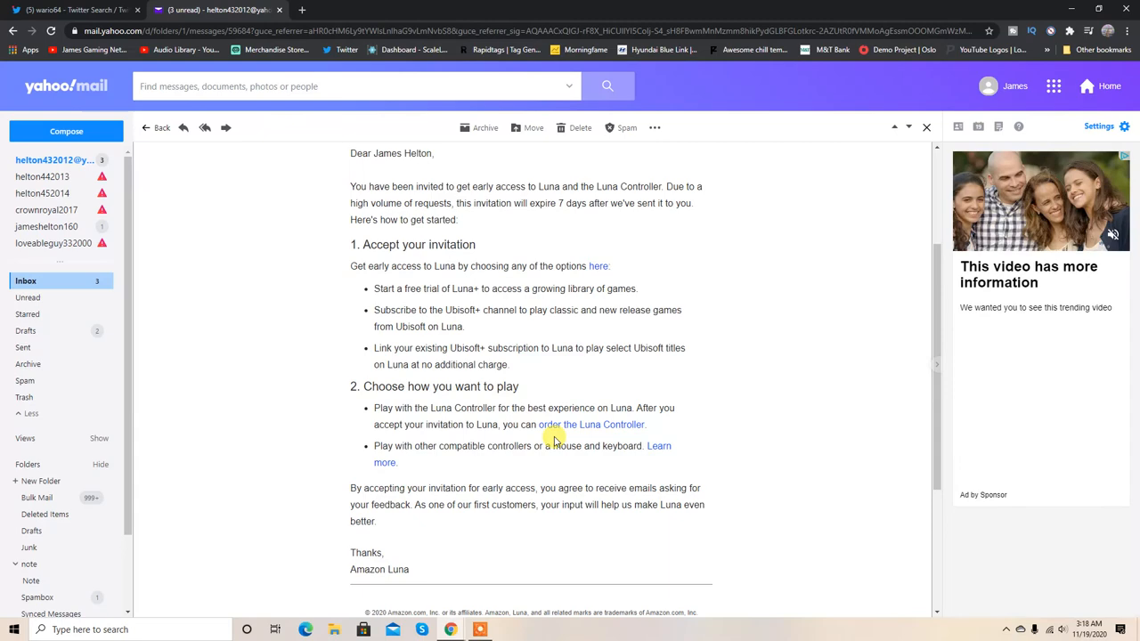
left_click(591, 424)
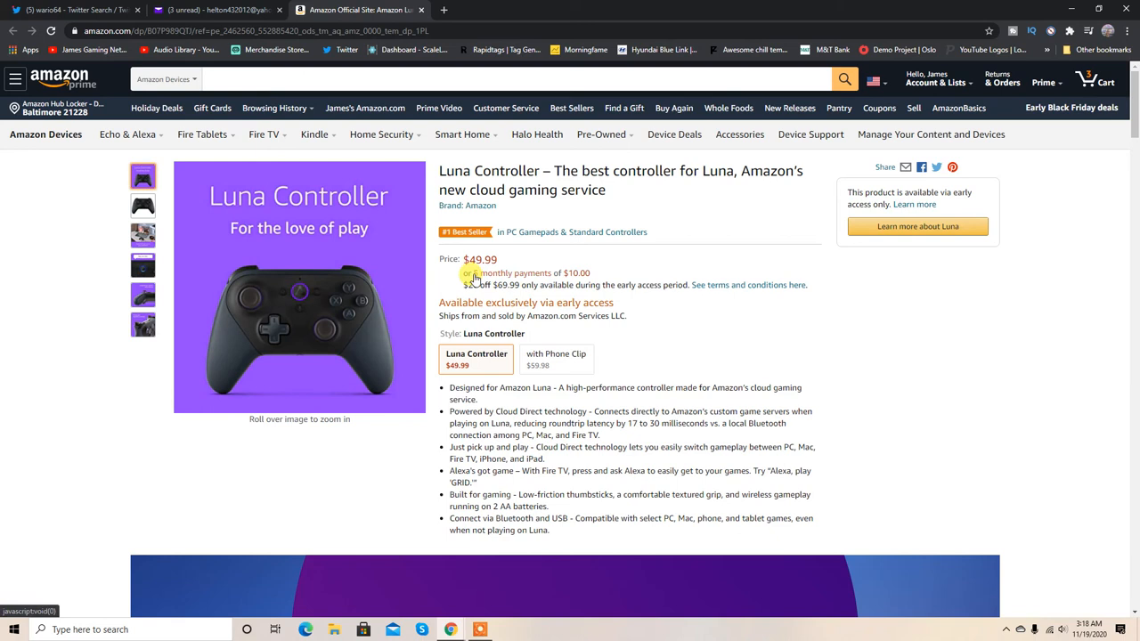
mouse_move(792, 285)
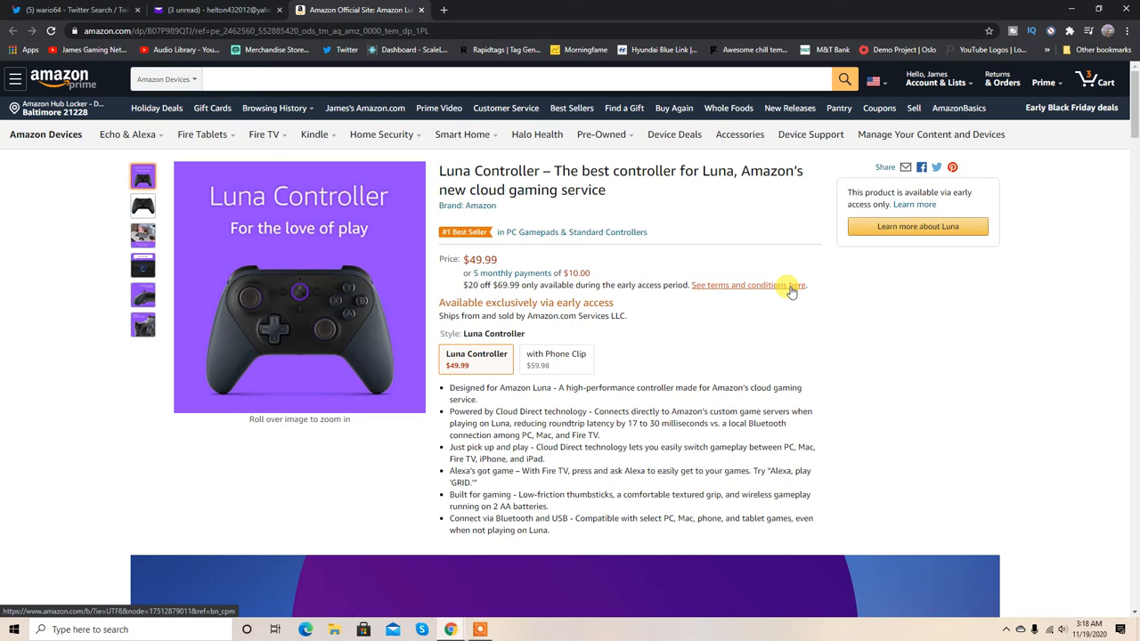
mouse_move(142, 176)
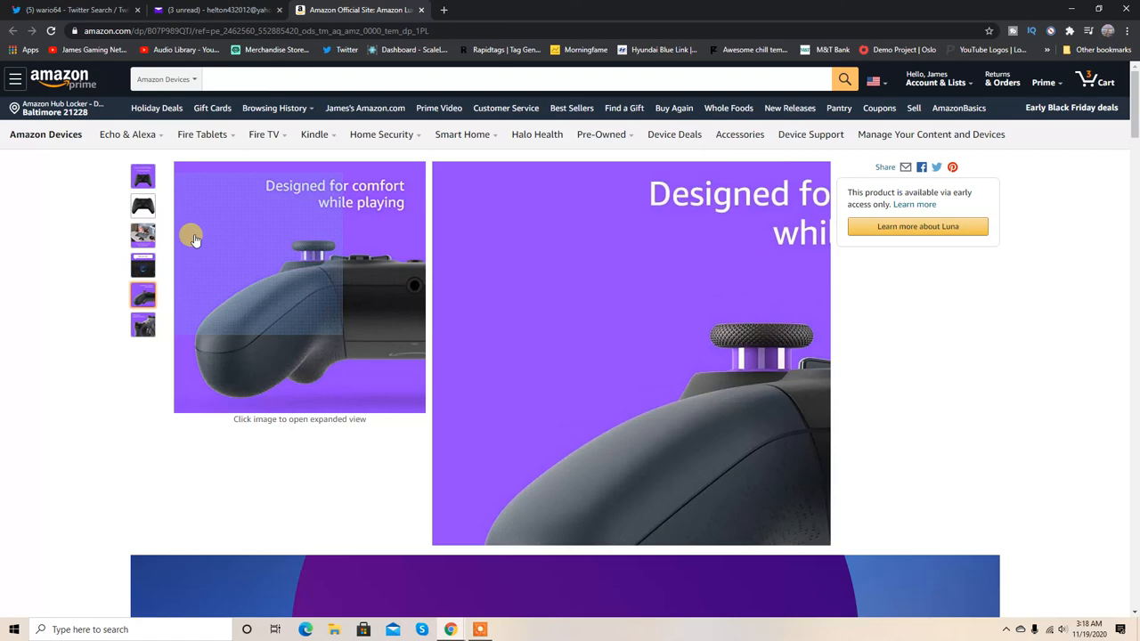
Scroll the Luna Controller page's feature sections, then return to the Yahoo Mail invitation email
scroll("down", 3)
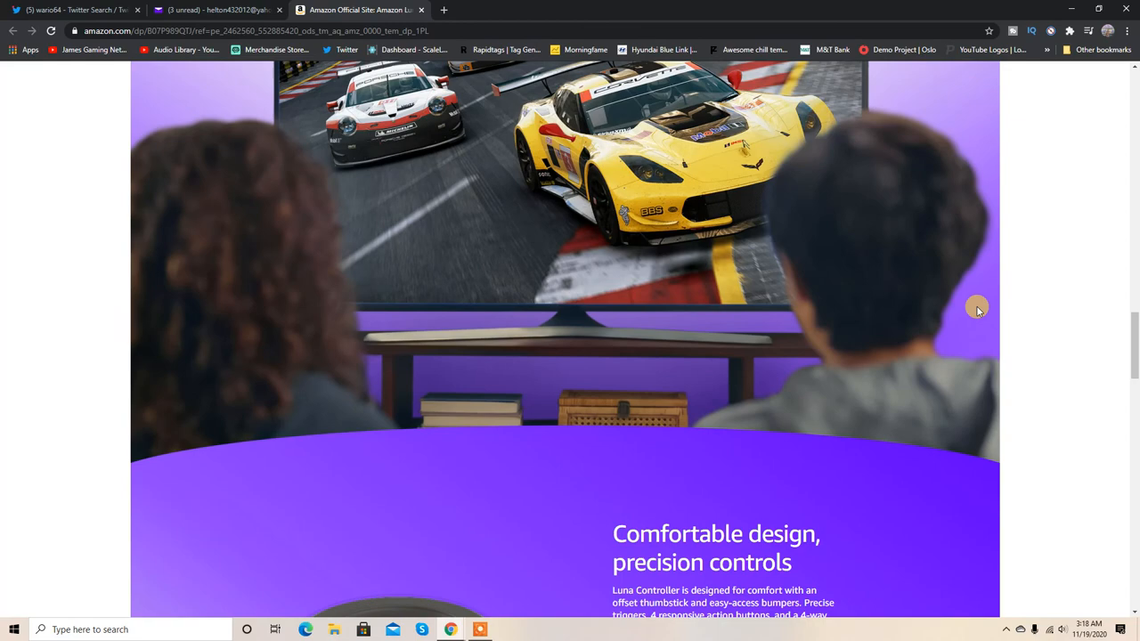
scroll("down", 3)
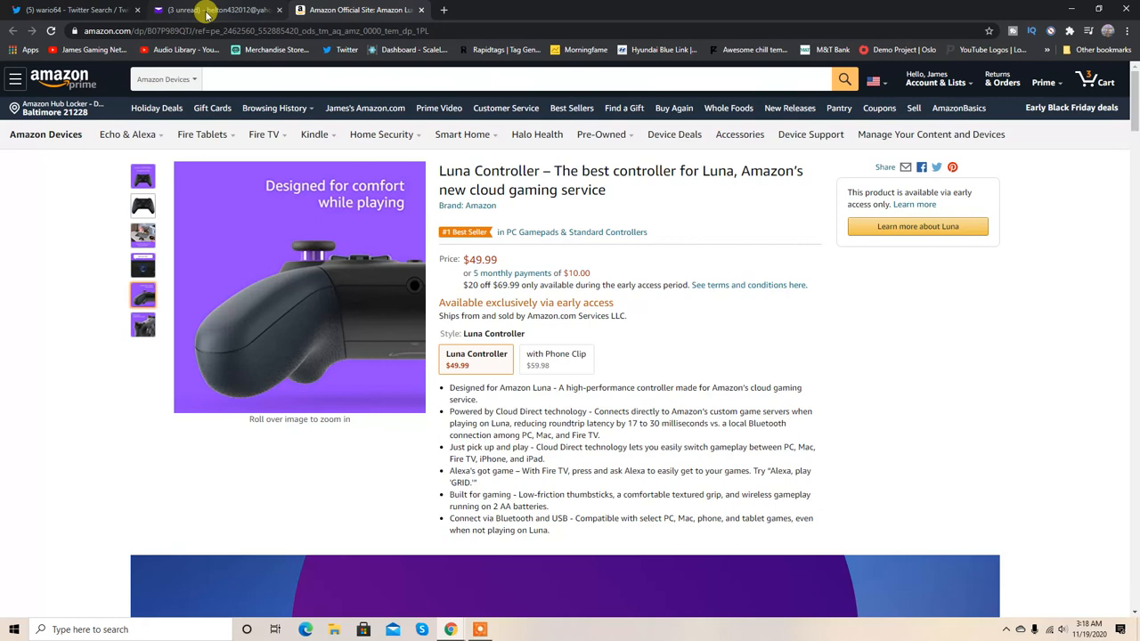
left_click(218, 10)
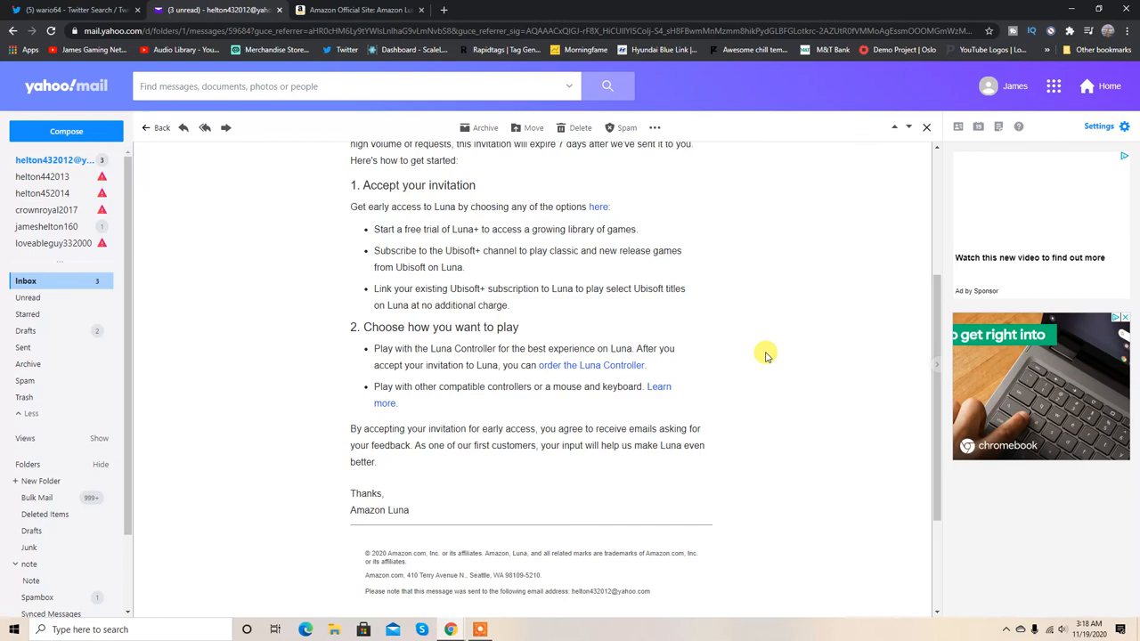